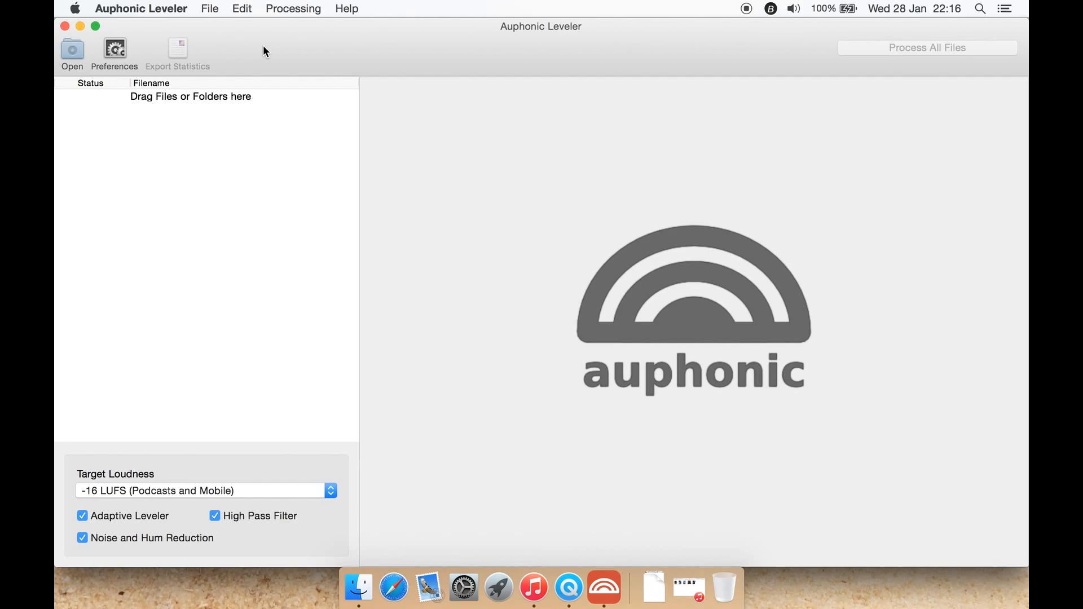
mouse_move(166, 254)
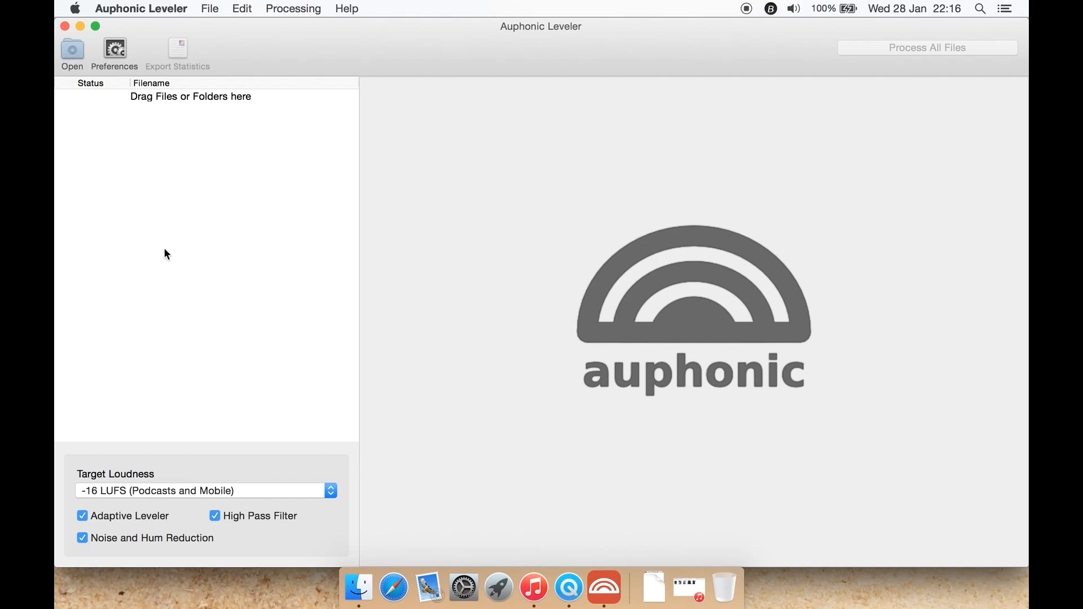
mouse_move(158, 423)
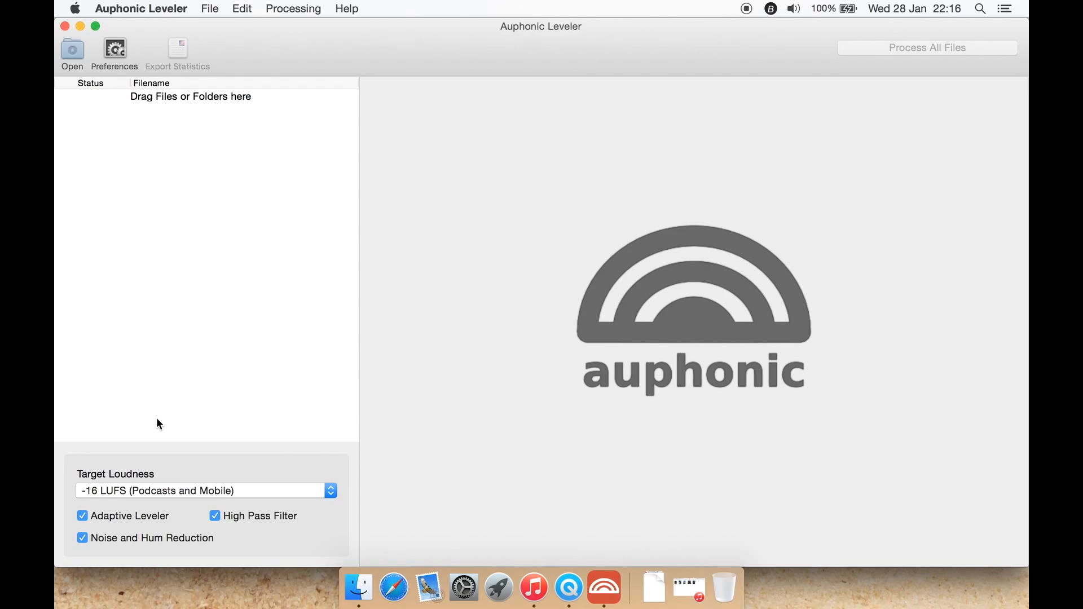
mouse_move(165, 485)
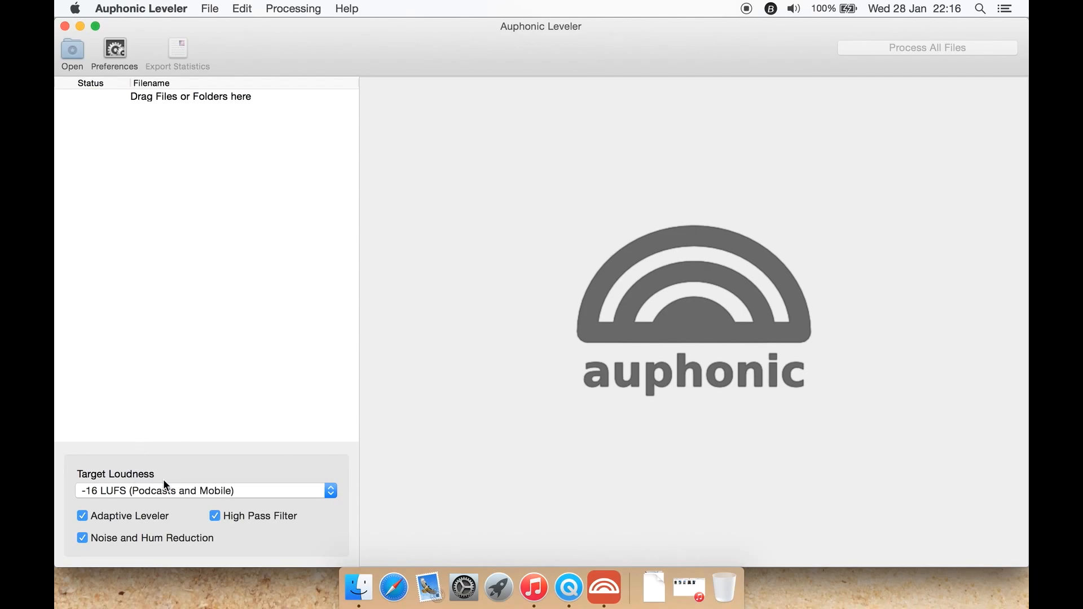
- Review the target loudness presets and keep -16 LUFS (Podcasts and Mobile)
click(205, 490)
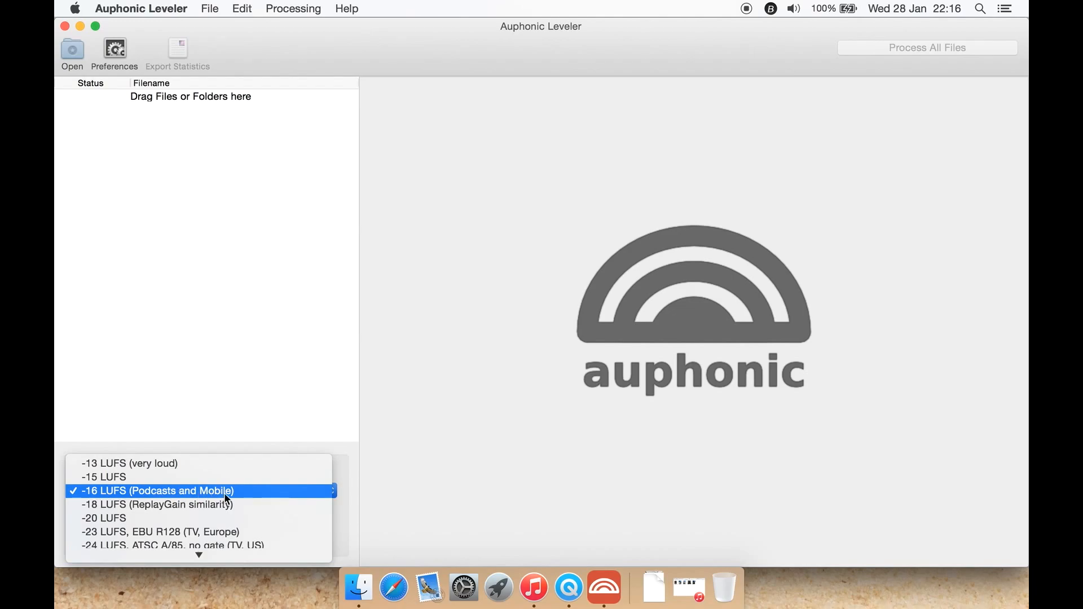
mouse_move(260, 500)
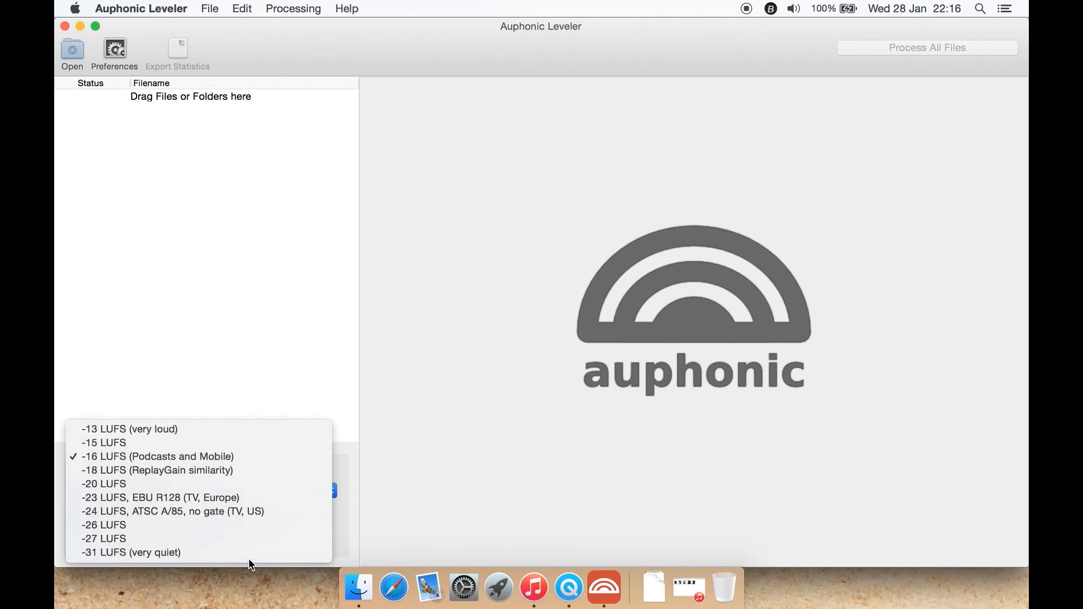
mouse_move(104, 539)
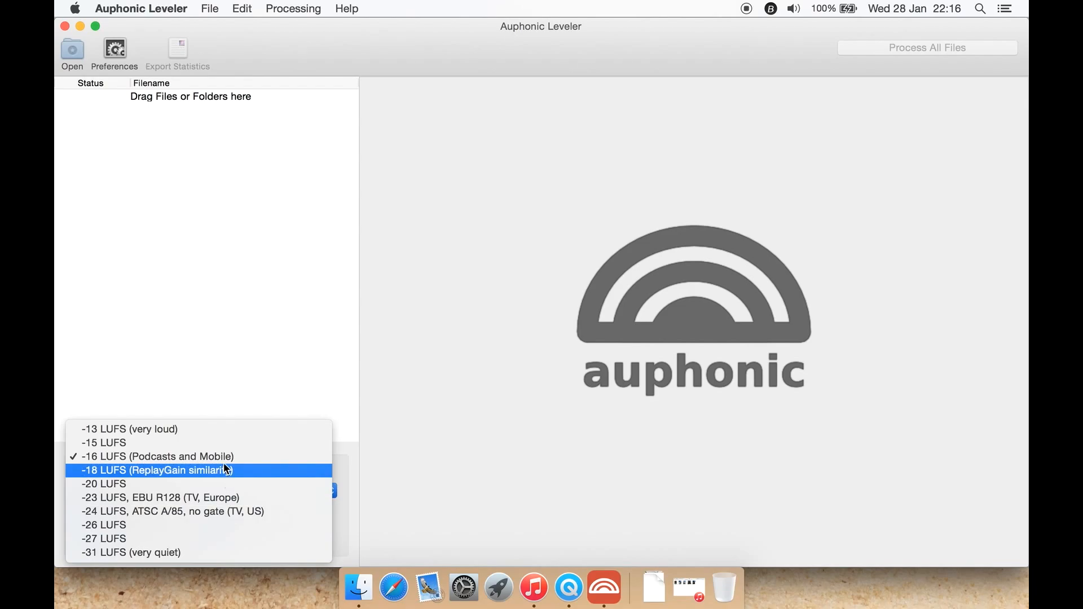
click(156, 469)
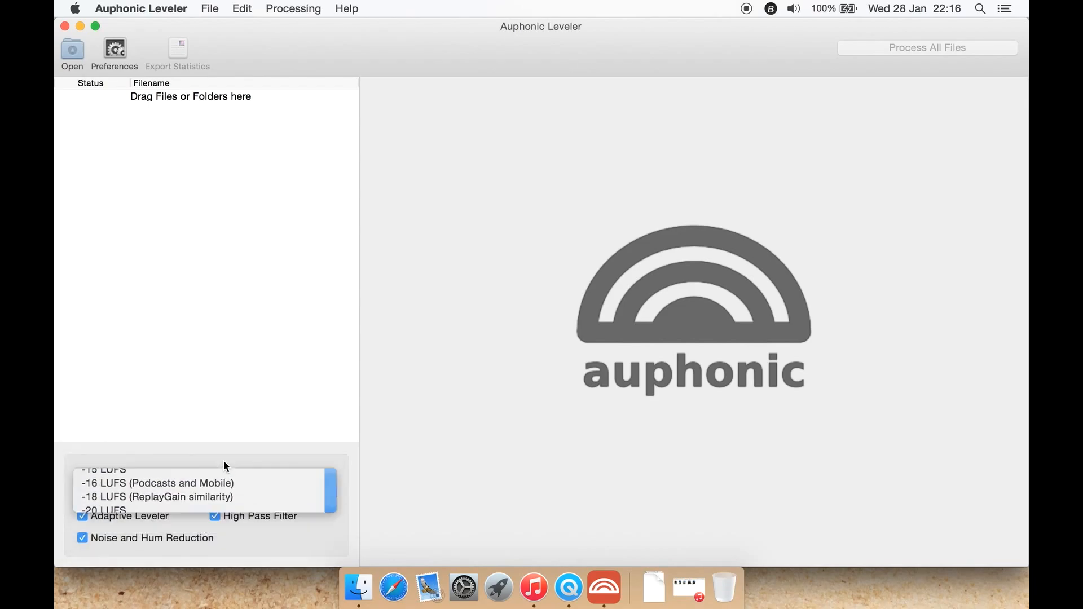
click(158, 483)
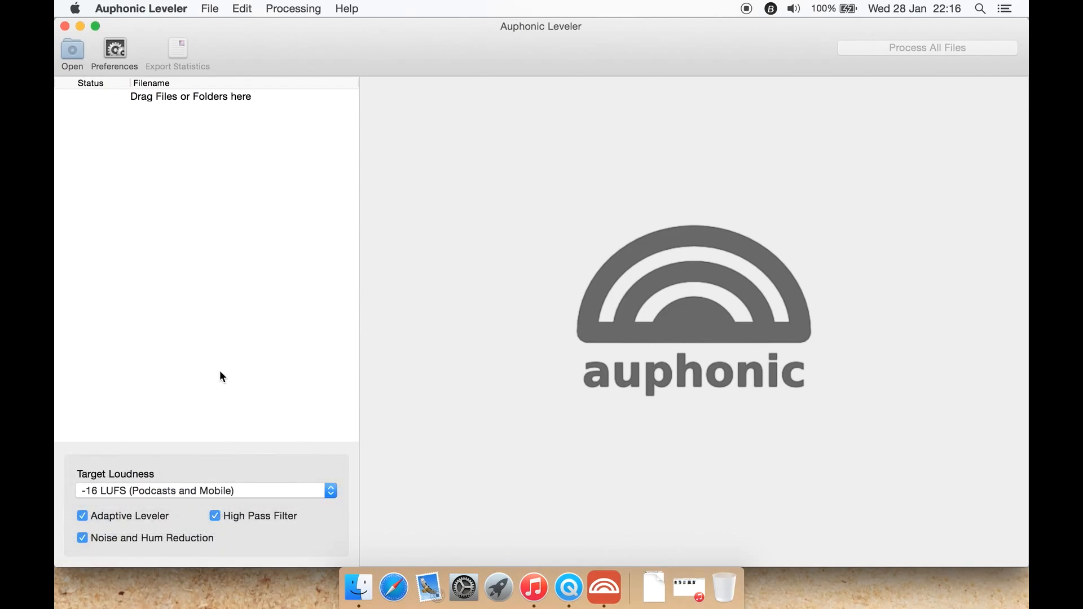
mouse_move(260, 522)
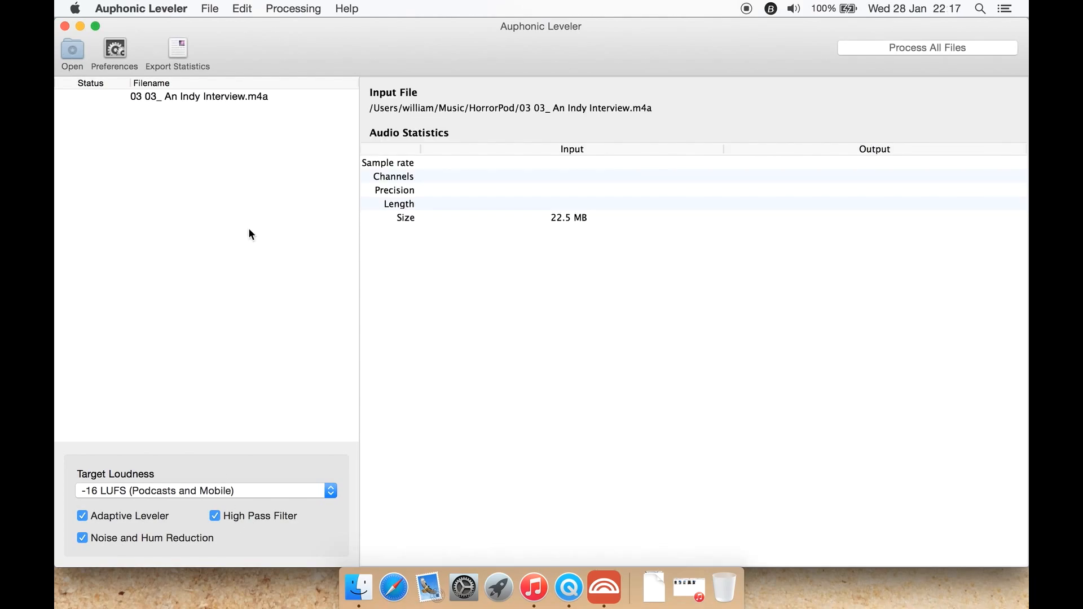
mouse_move(209, 200)
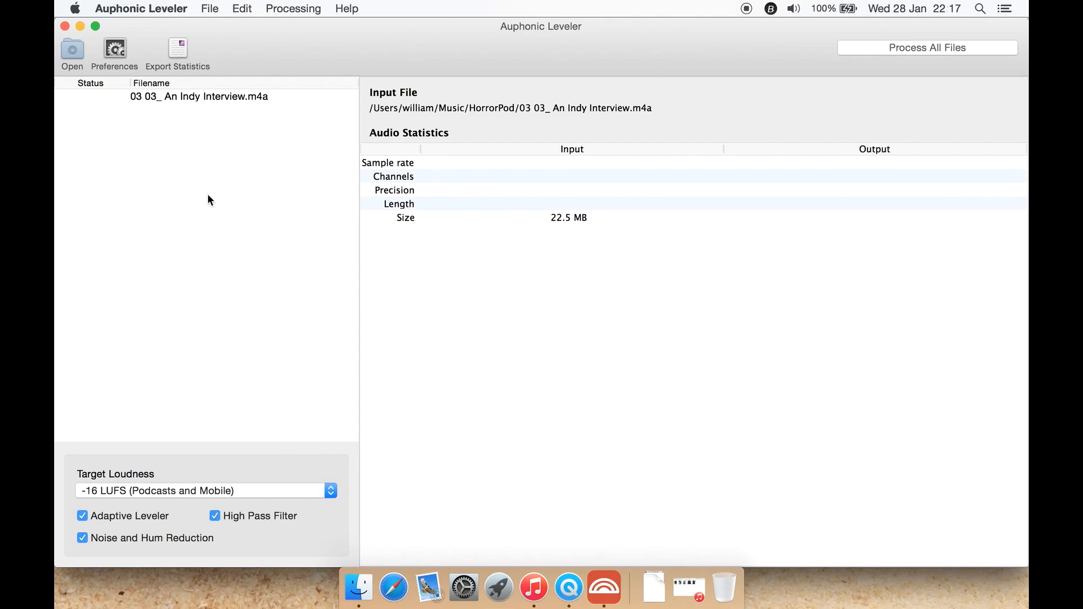
- In the algorithm preferences, keep noise reduction and maximum peak level on Auto
click(114, 49)
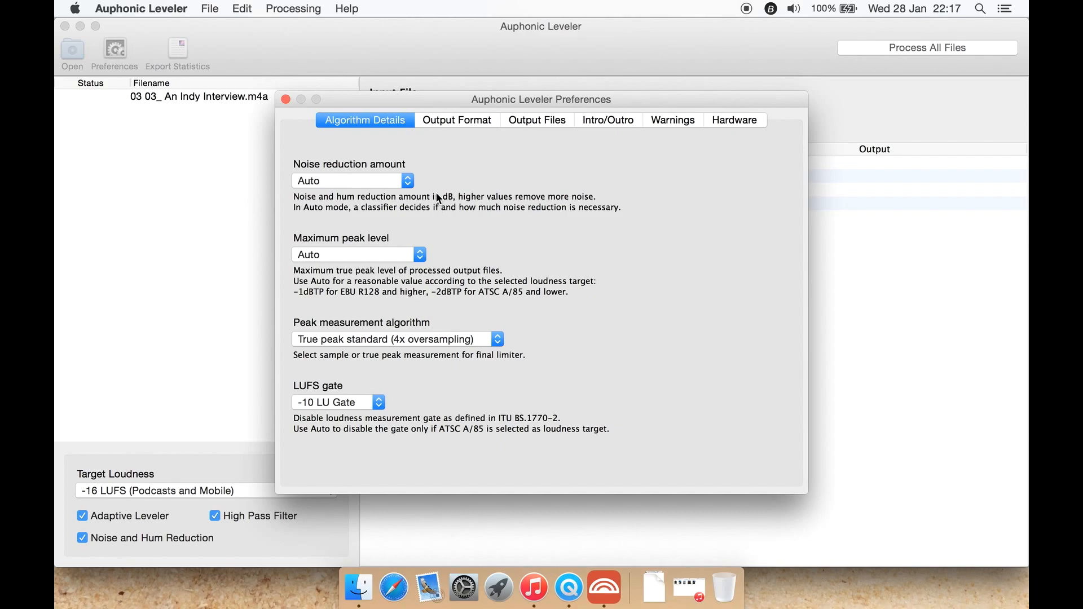
click(353, 180)
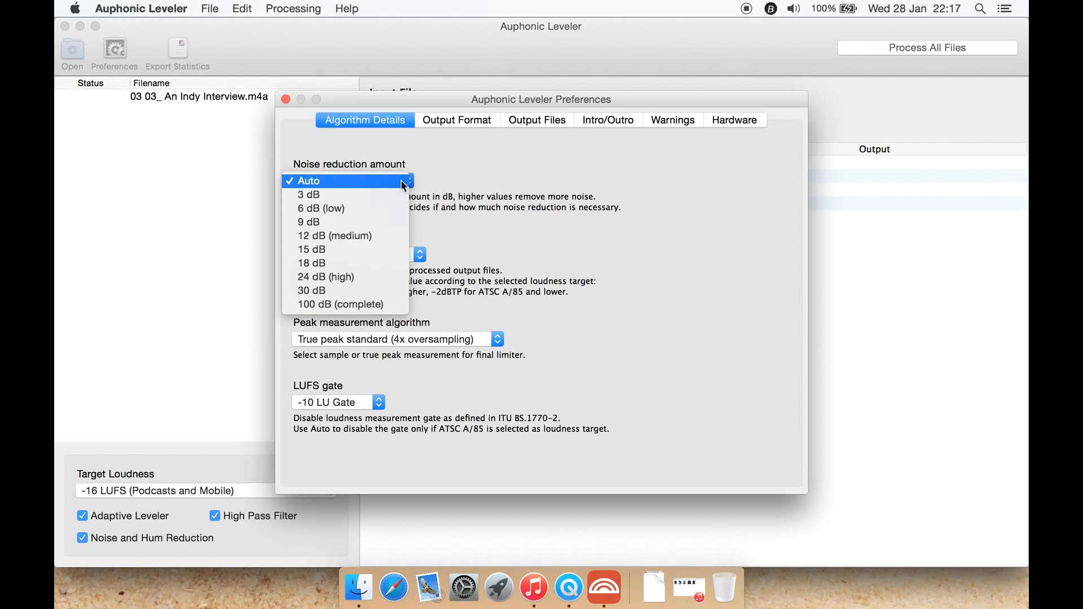
click(307, 181)
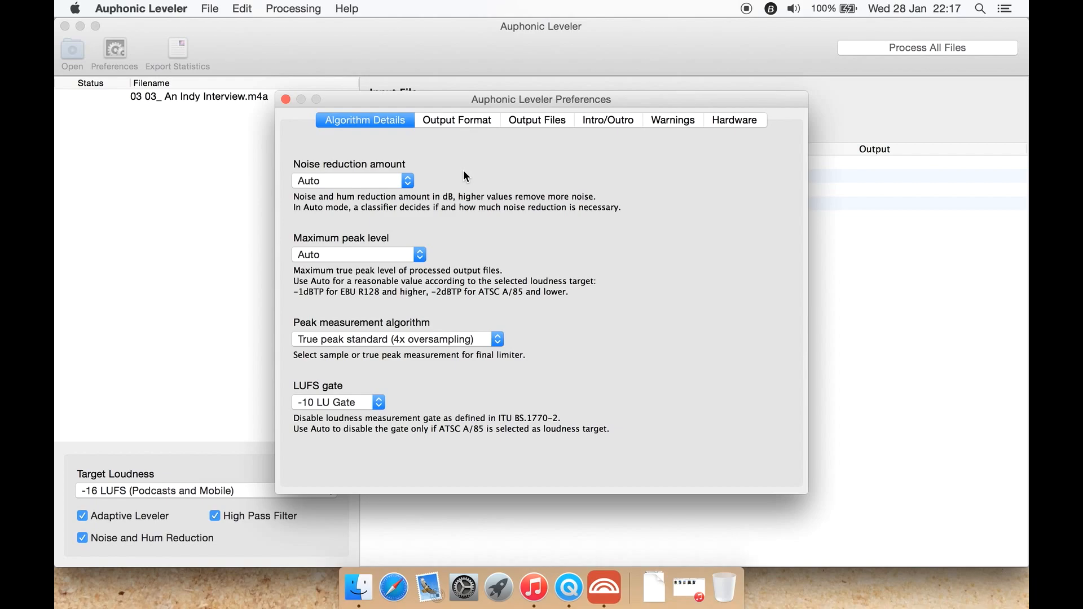
click(356, 254)
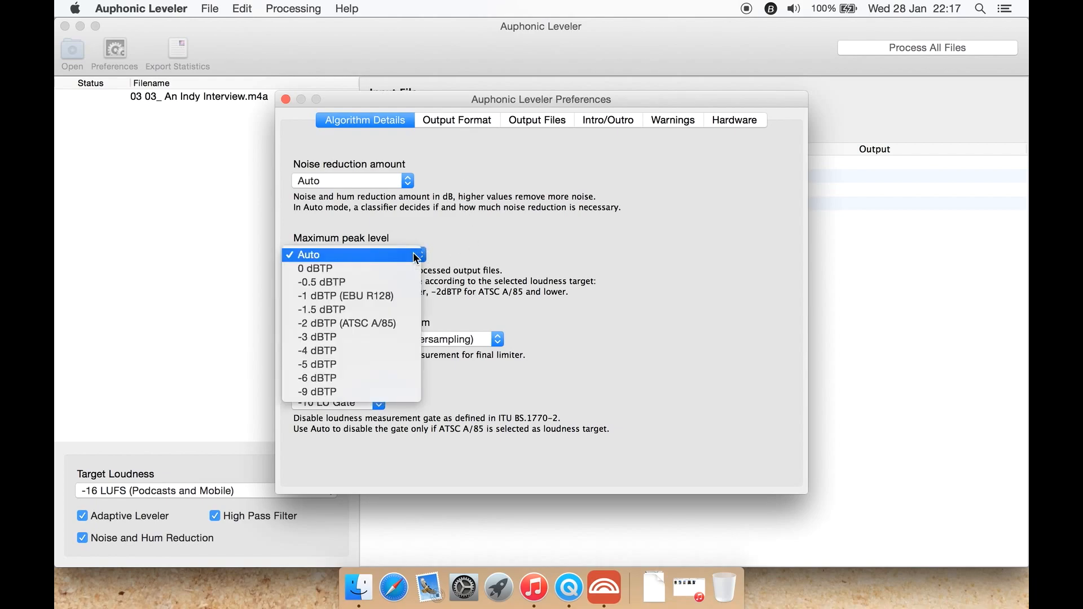
click(309, 254)
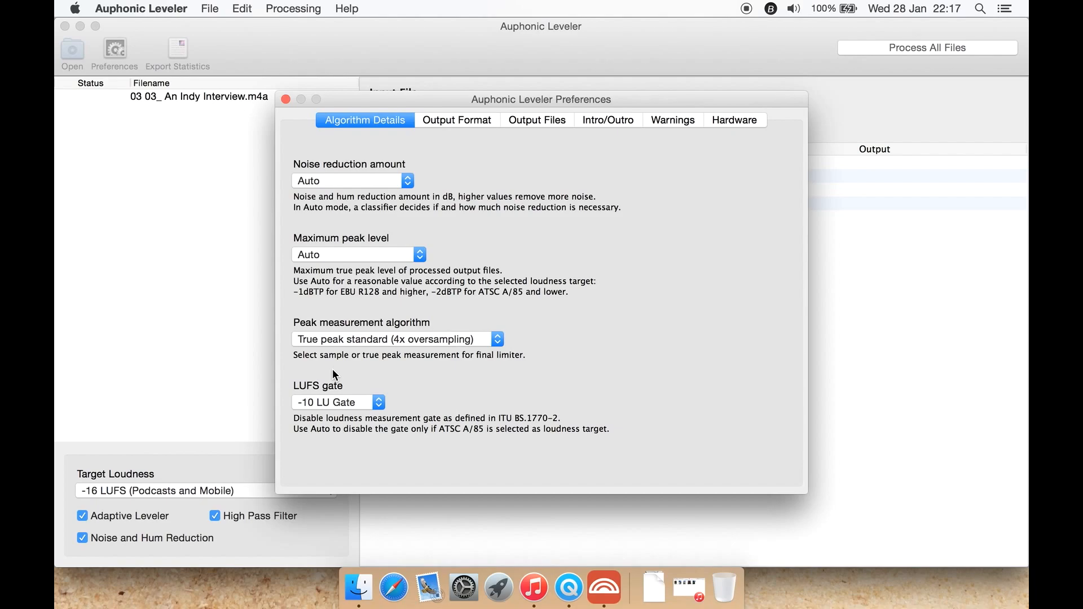
click(398, 339)
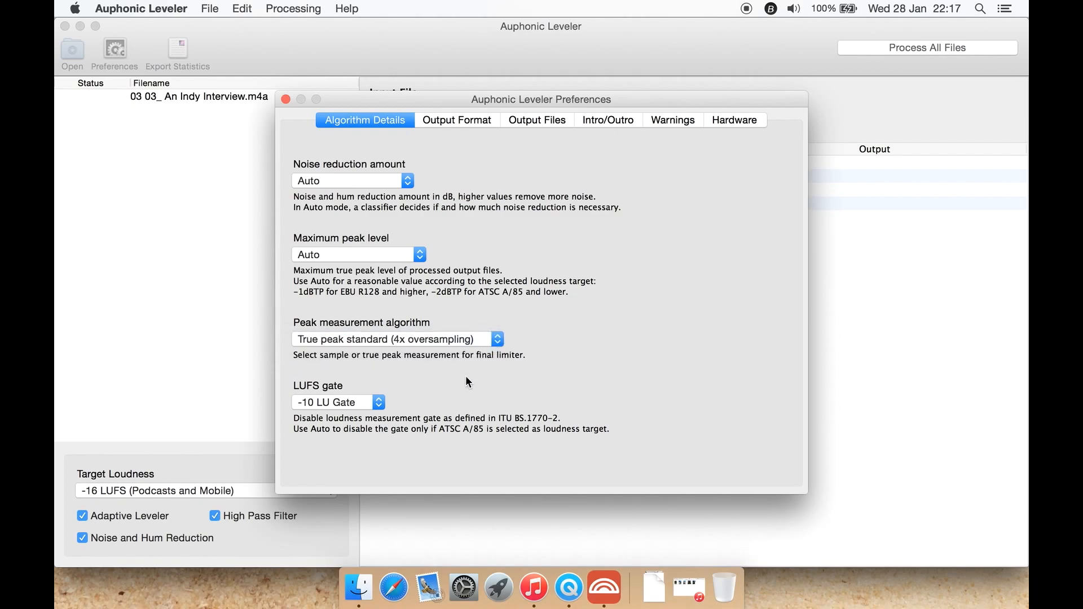
mouse_move(299, 395)
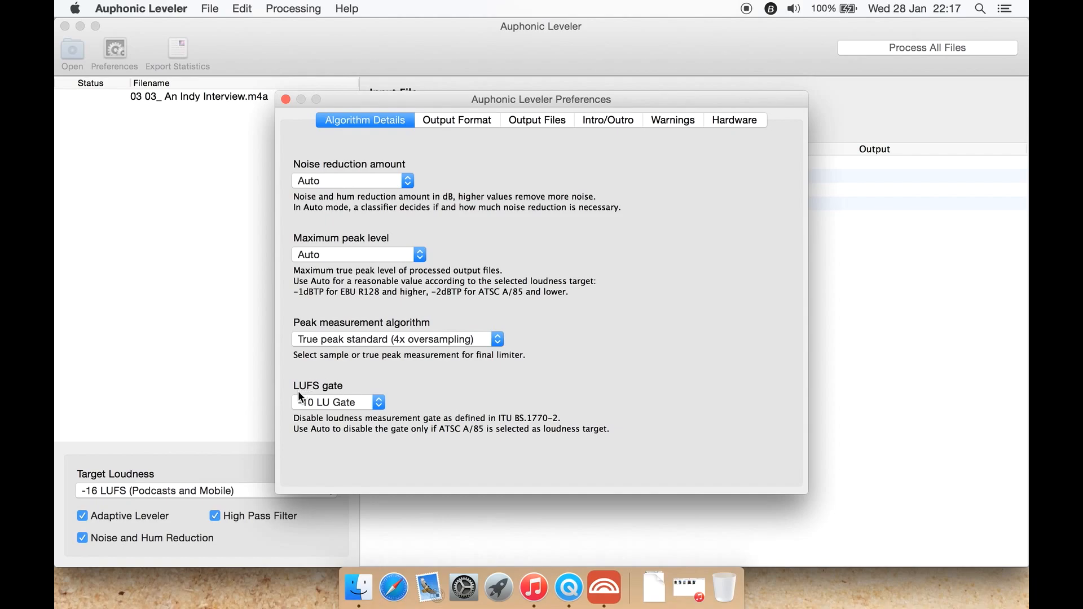
- Switch the LUFS gate to Auto and then restore the -10 LU Gate setting
click(337, 402)
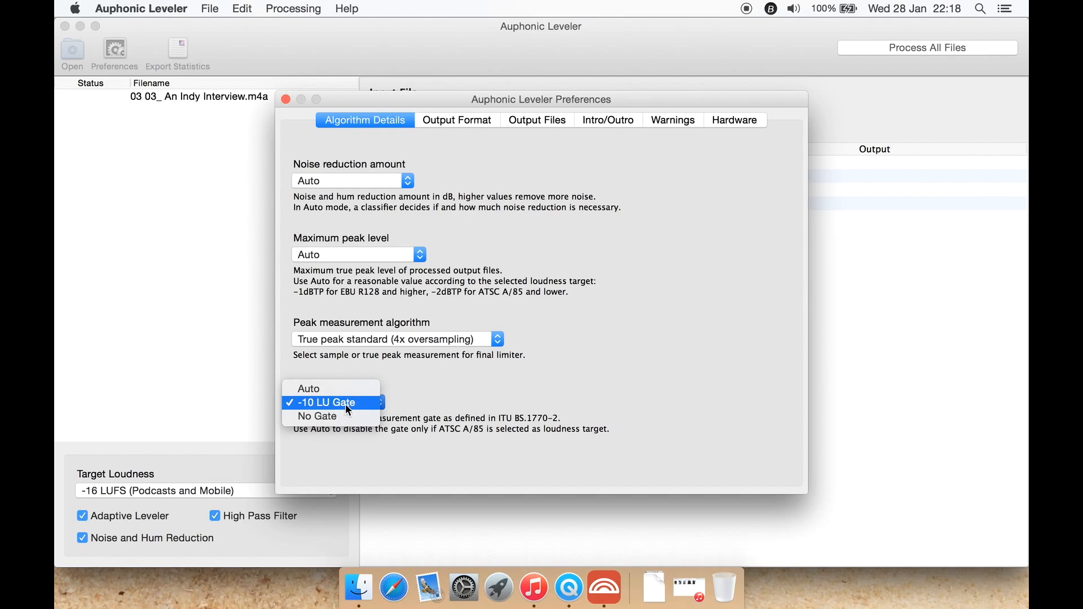
click(308, 386)
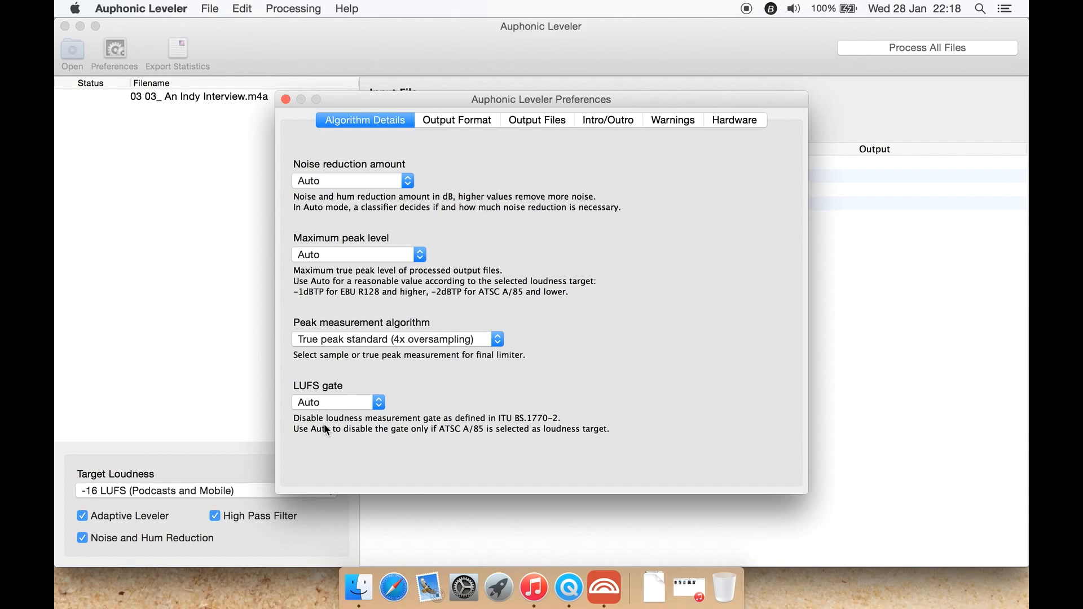
mouse_move(484, 425)
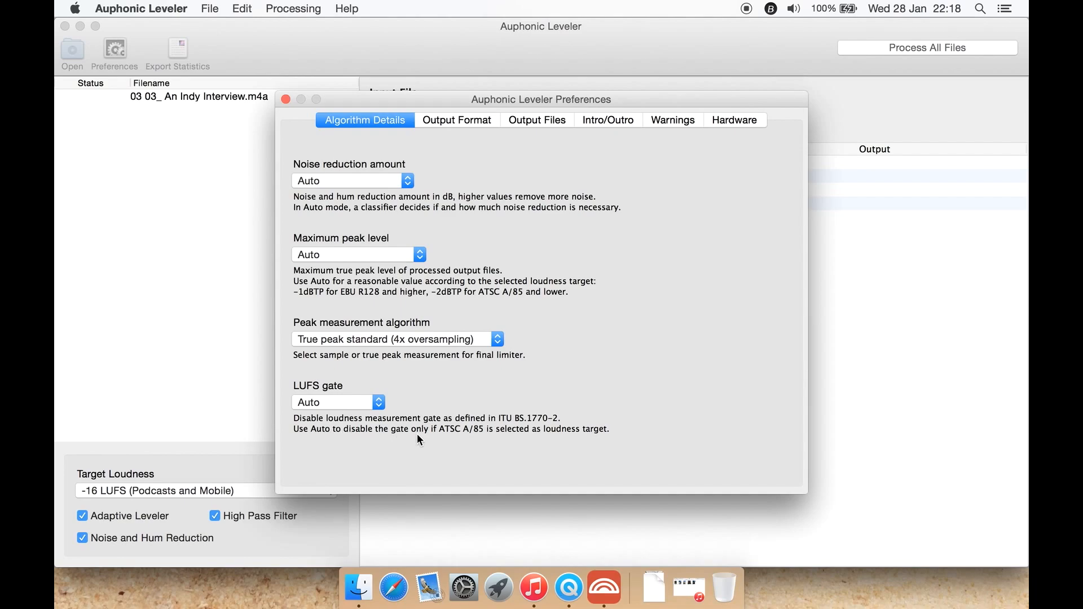
mouse_move(460, 436)
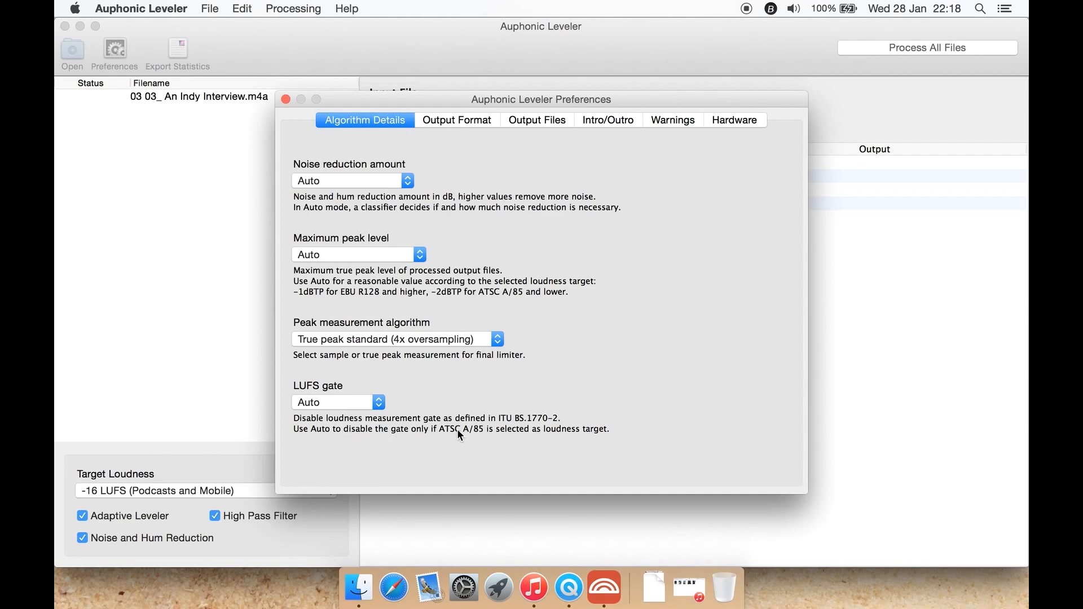
mouse_move(504, 453)
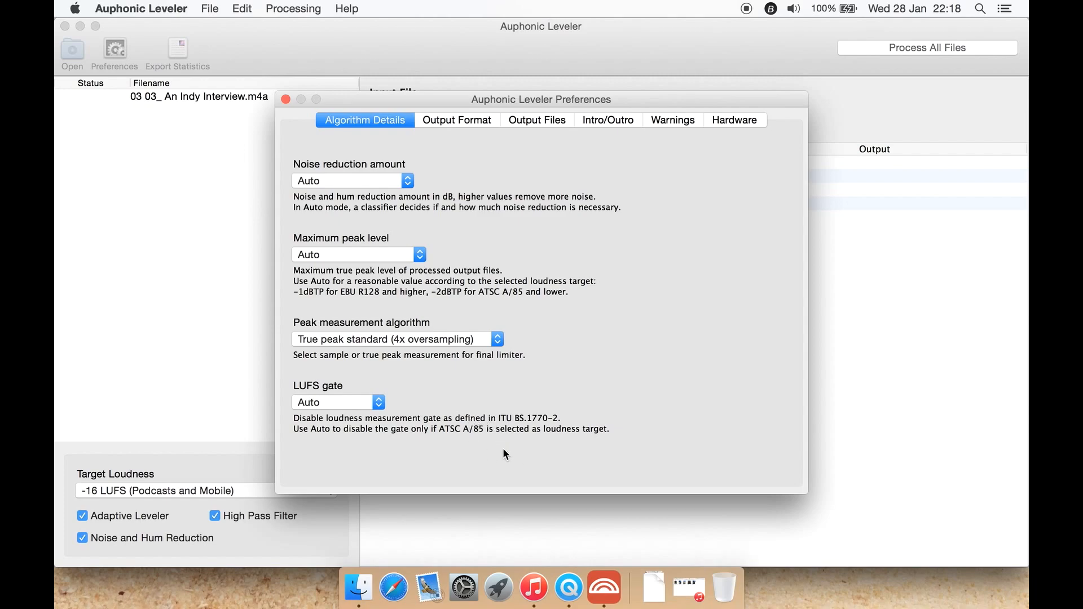
click(338, 401)
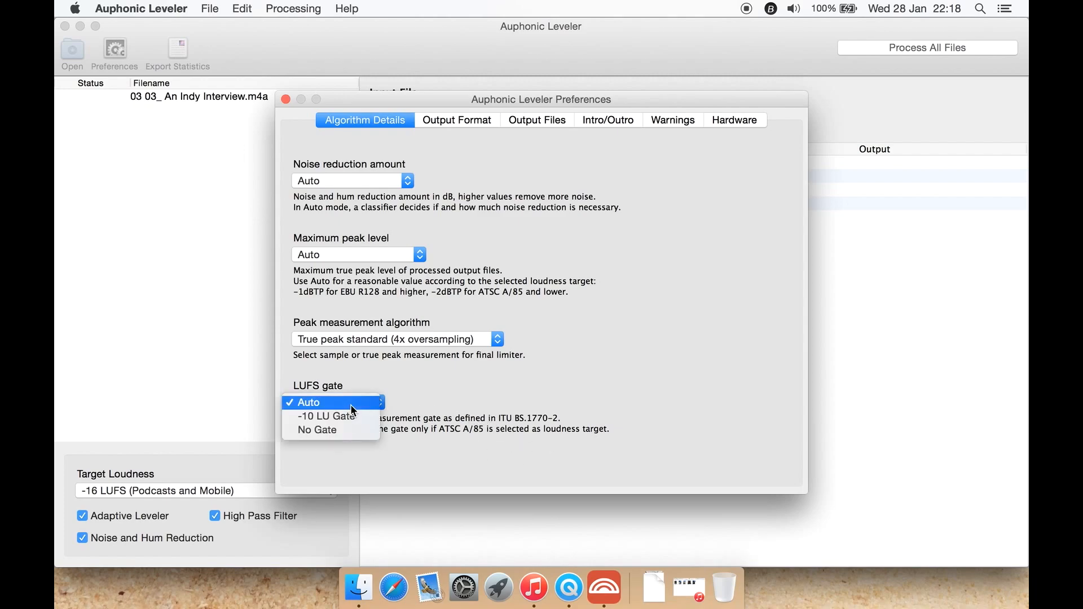
click(325, 416)
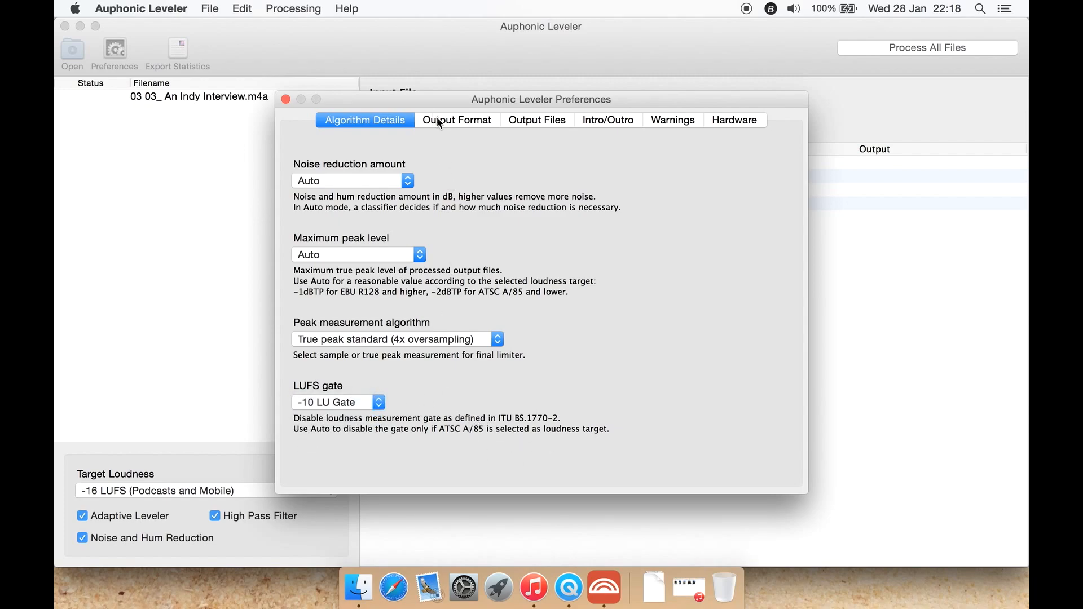
- Keep the output format as MP3 at 44100 Hz, 128 kbps with 100 ms fade in and out
click(457, 120)
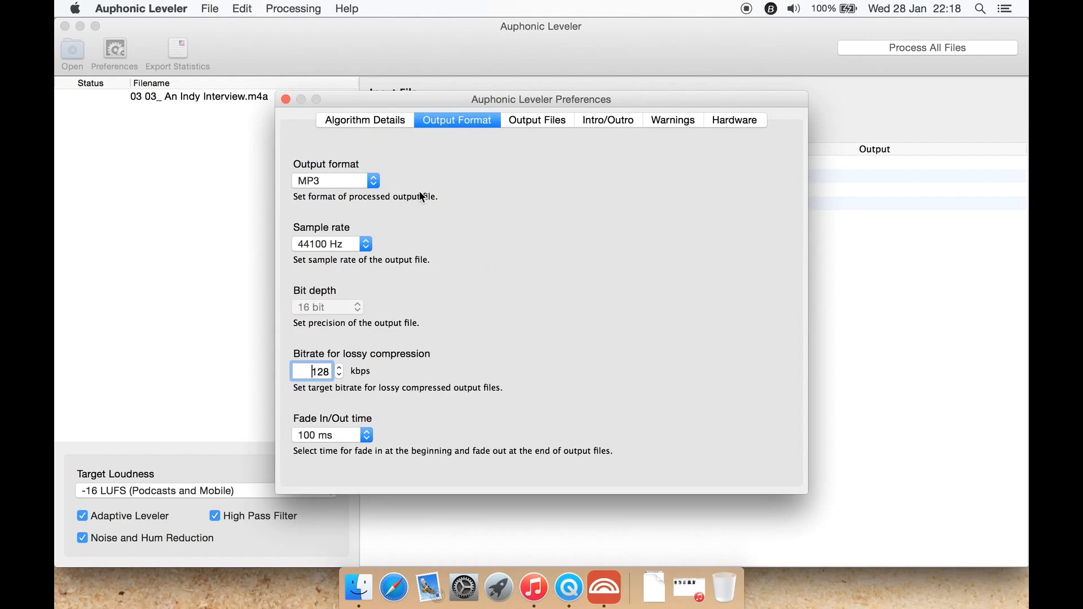
click(334, 180)
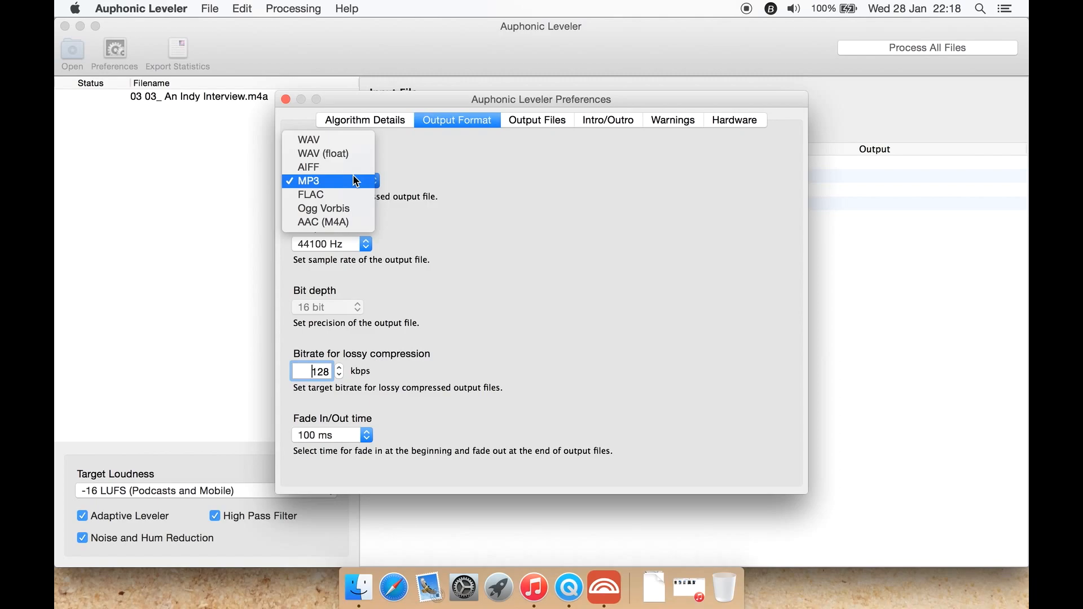
click(308, 181)
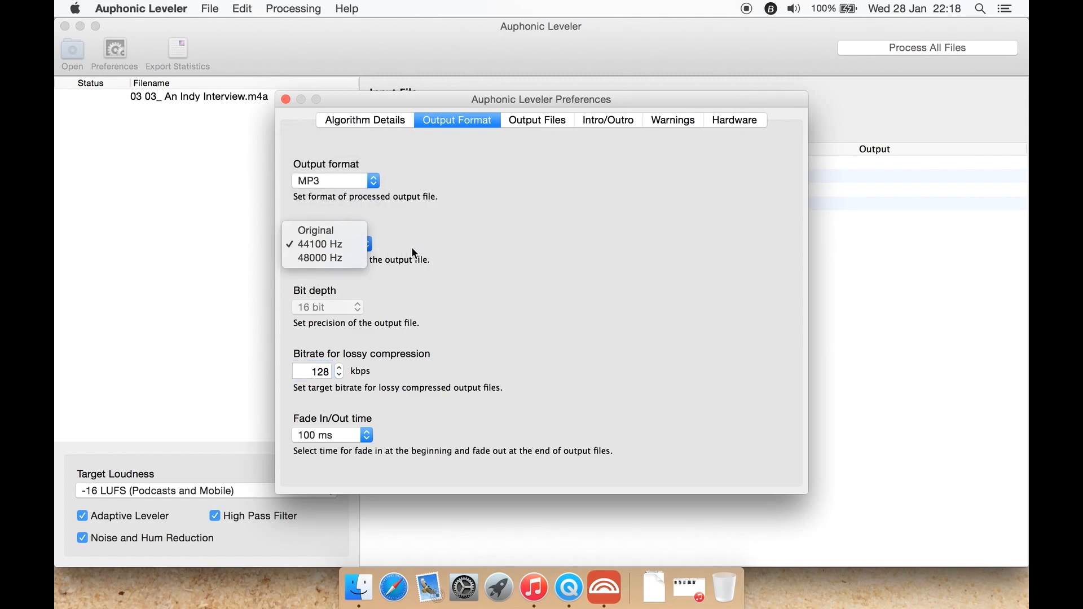
mouse_move(314, 230)
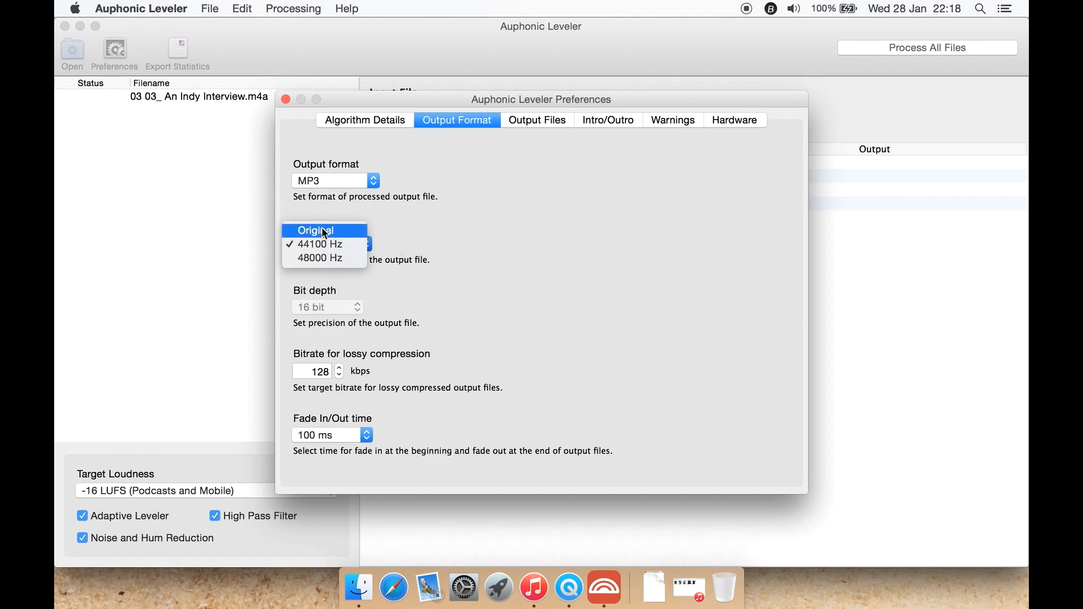
mouse_move(318, 257)
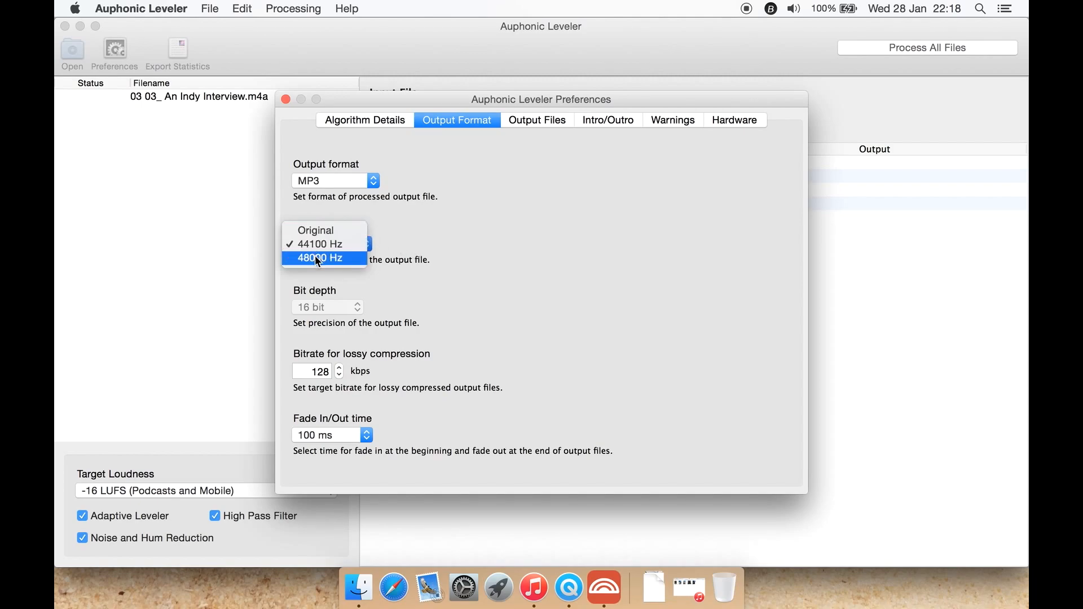
click(318, 244)
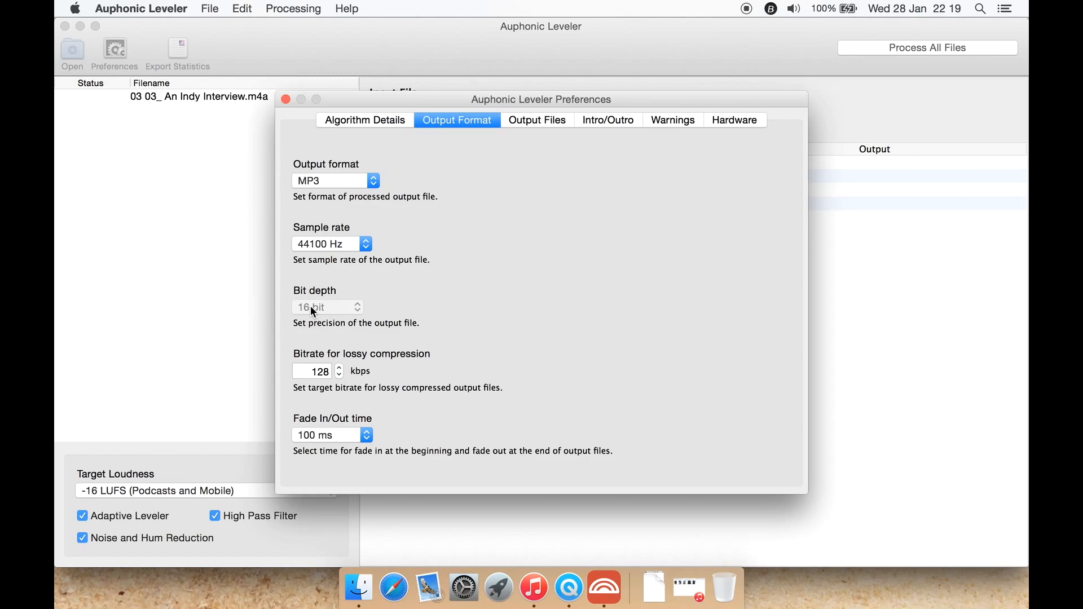
mouse_move(358, 302)
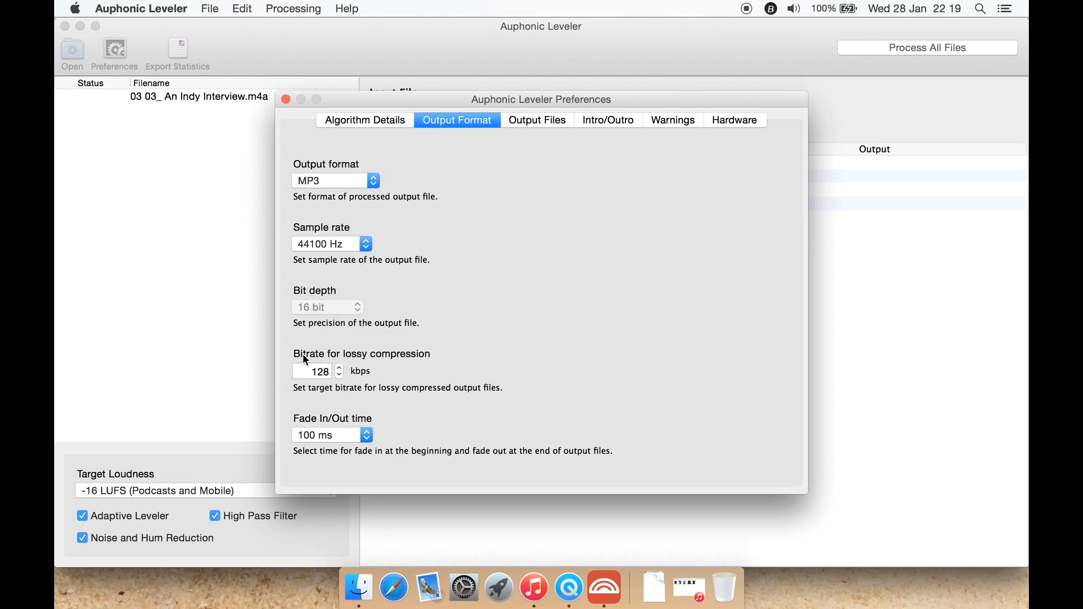
mouse_move(405, 362)
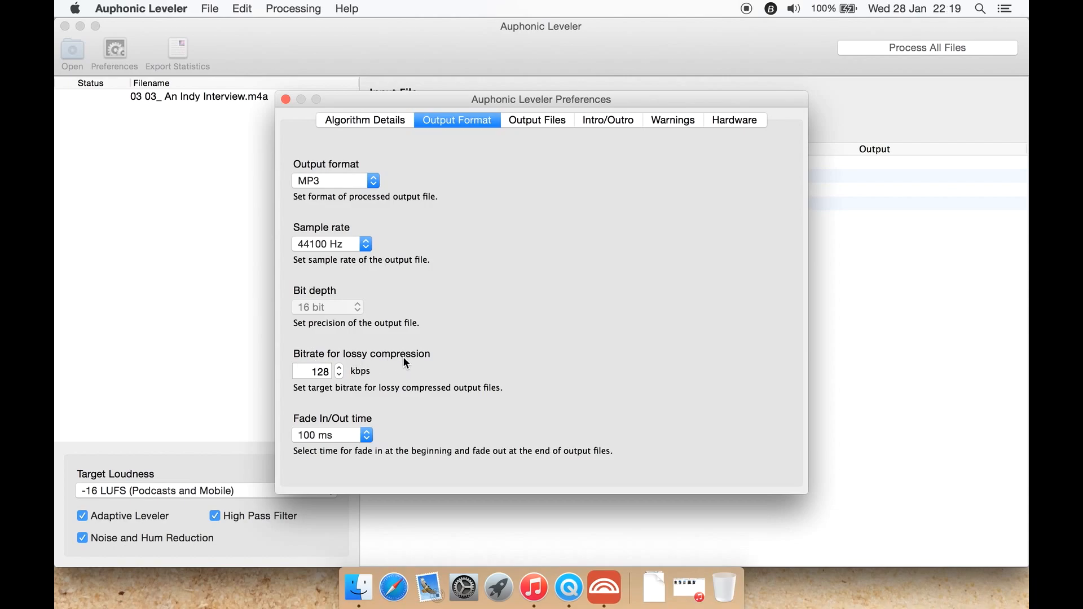
mouse_move(352, 404)
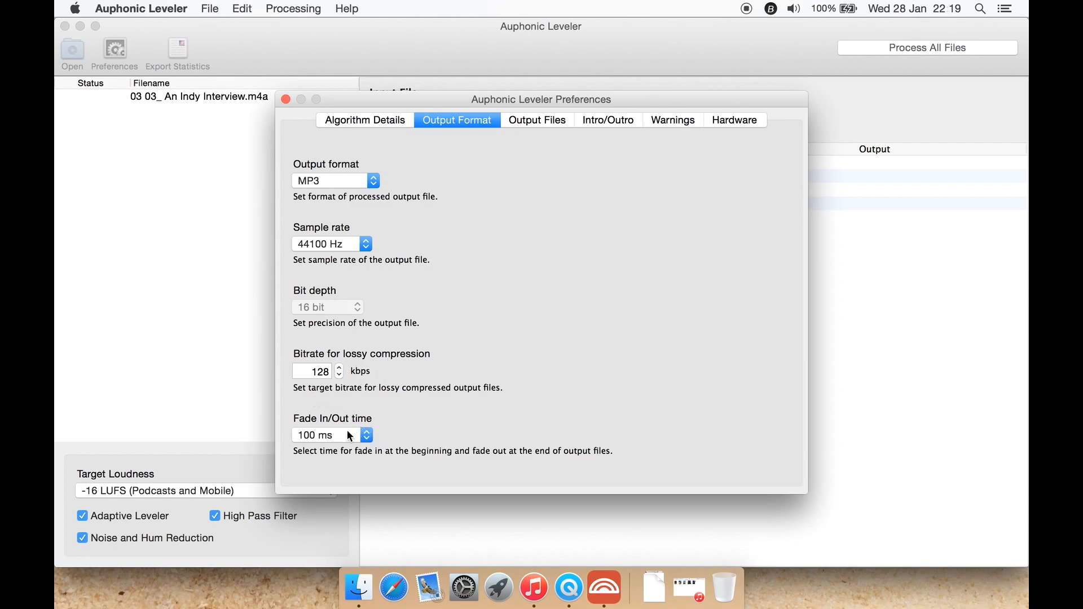
click(331, 435)
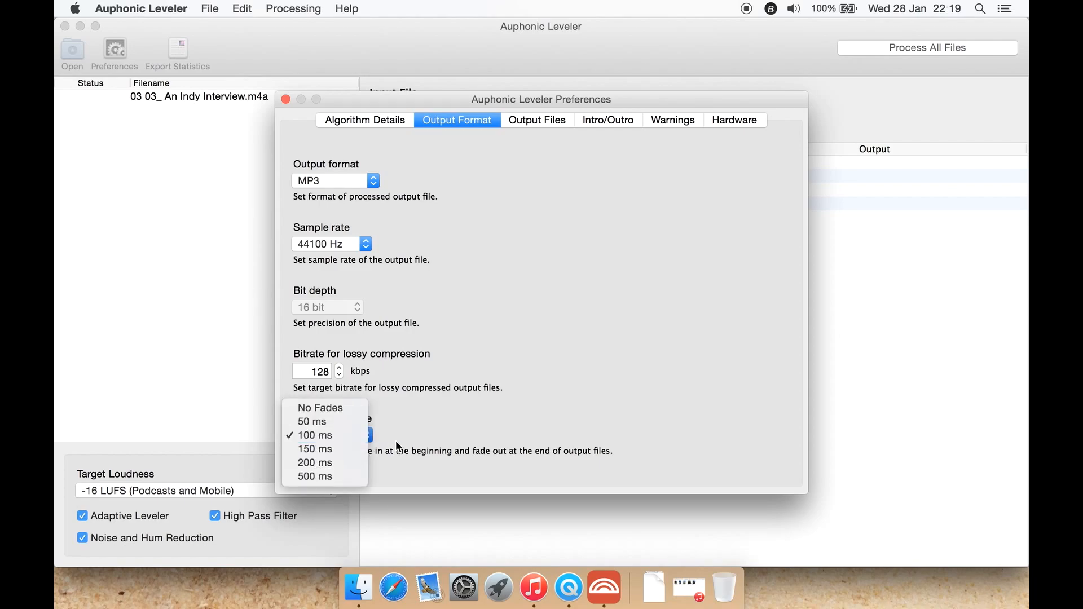
click(536, 119)
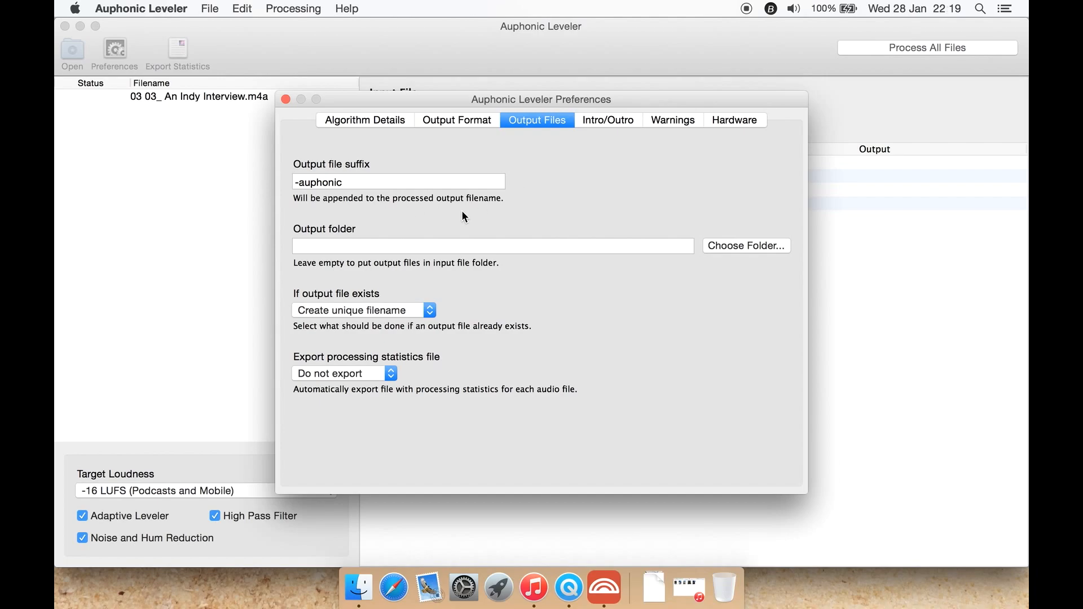
mouse_move(432, 243)
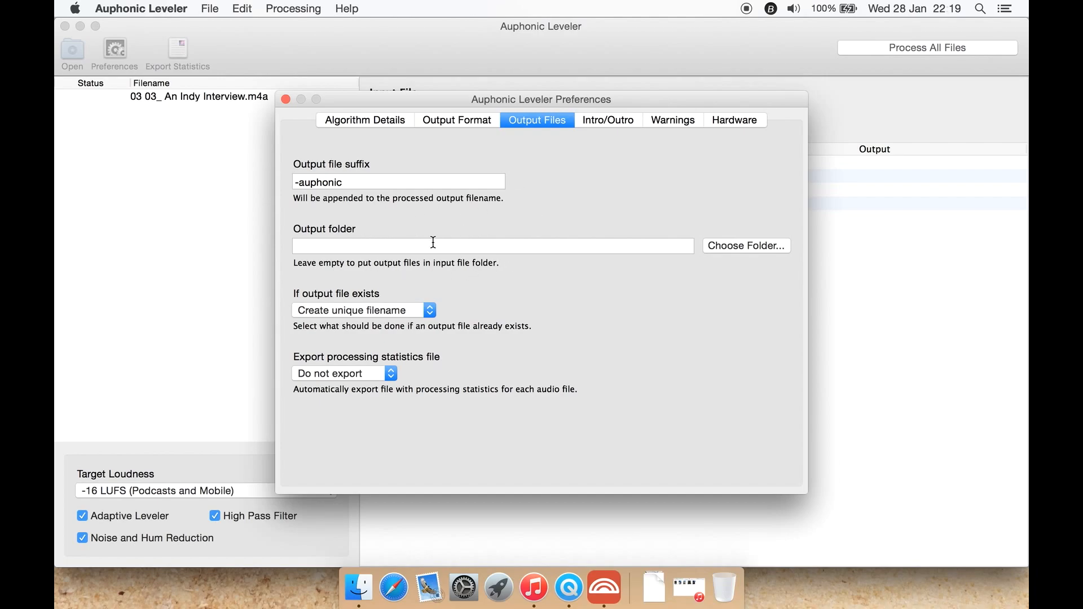
mouse_move(340, 306)
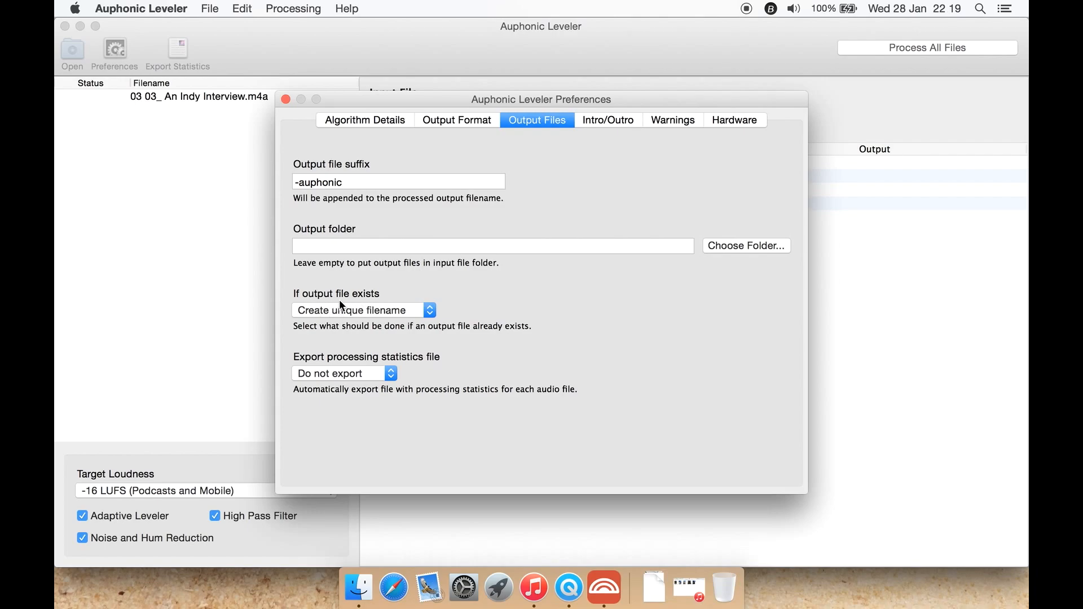
- Keep unique filenames for existing outputs and leave statistics file export at 'Do not export'
click(362, 309)
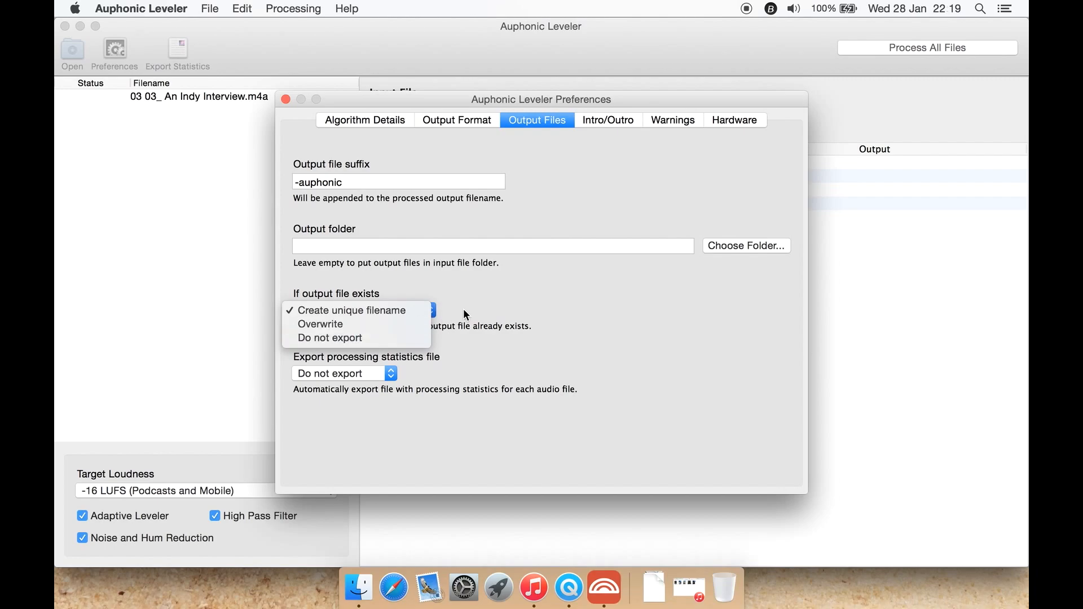
click(352, 310)
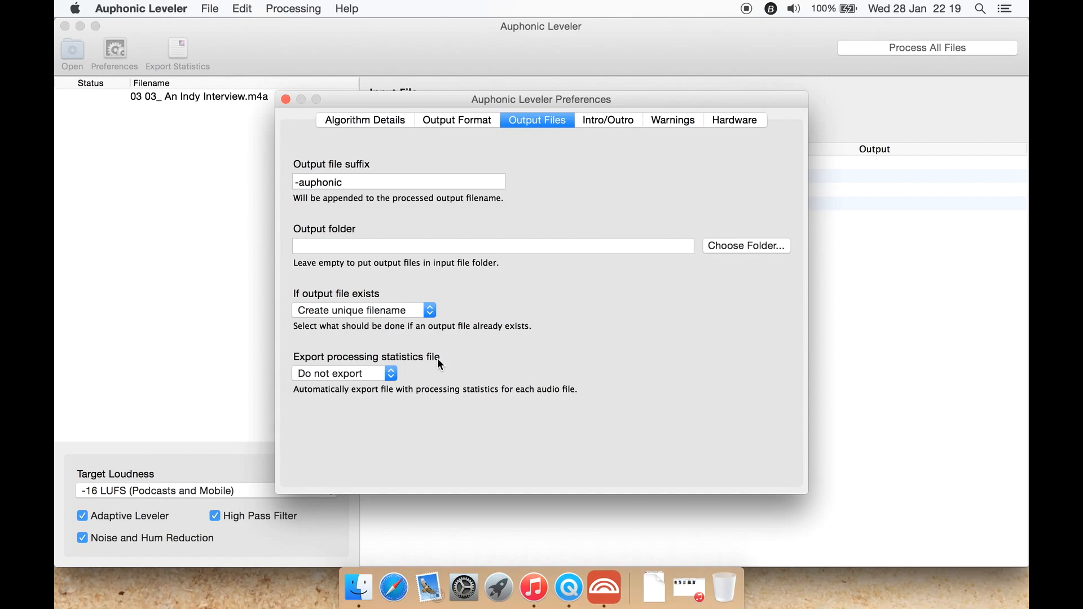
click(342, 373)
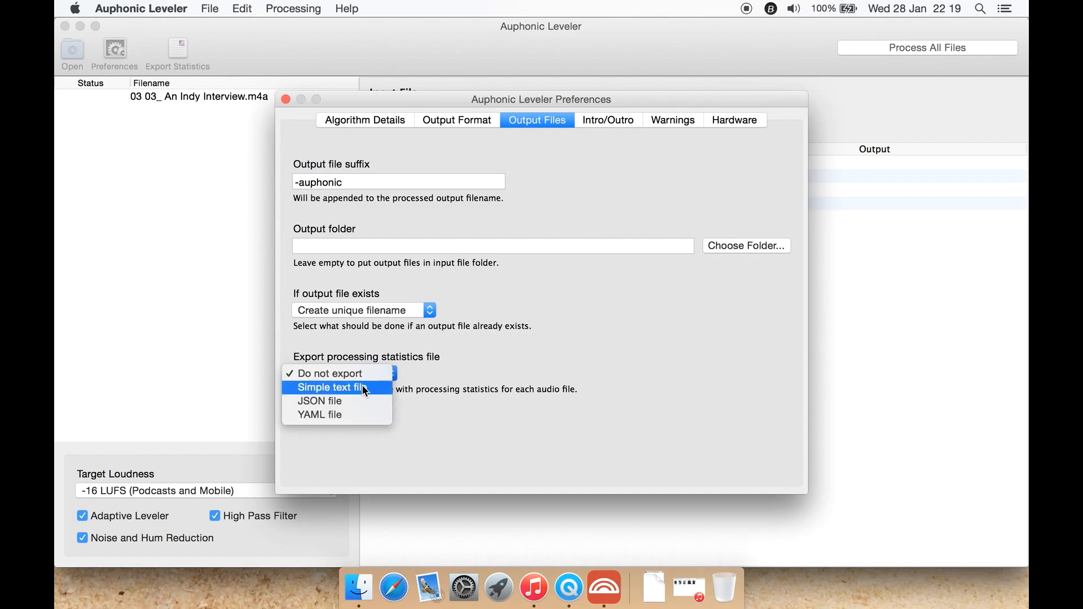
click(337, 387)
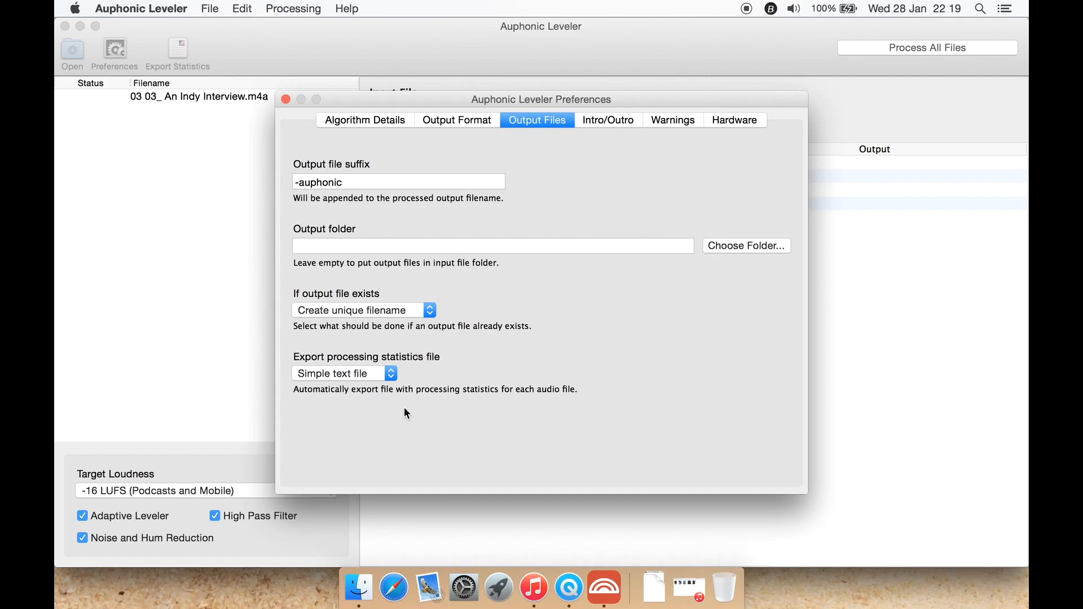
mouse_move(388, 390)
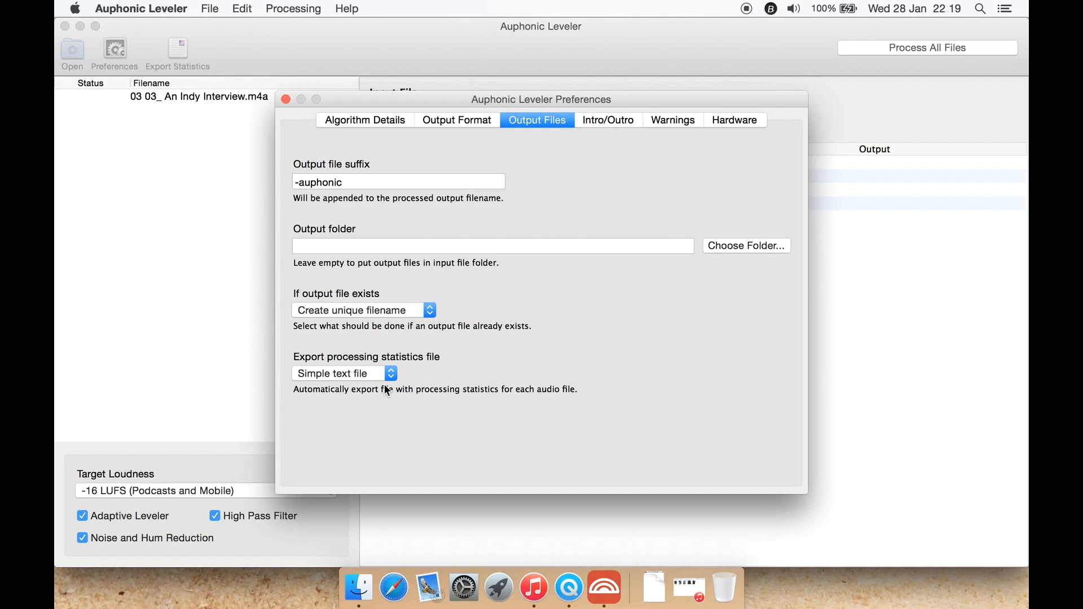
click(343, 373)
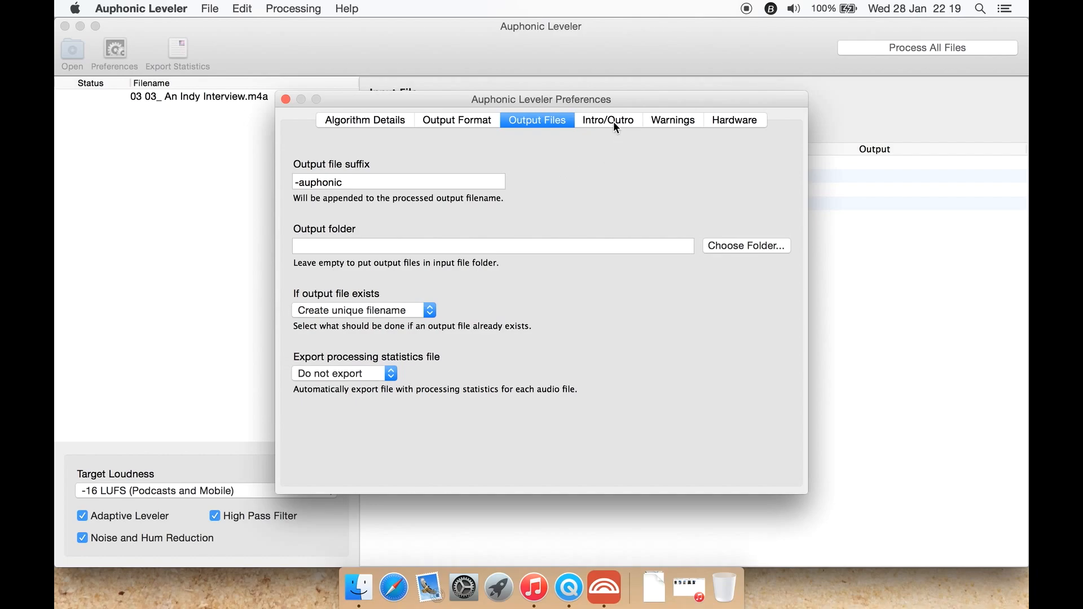
- Review the Intro/Outro, Warnings and Hardware settings, then close Preferences
click(606, 119)
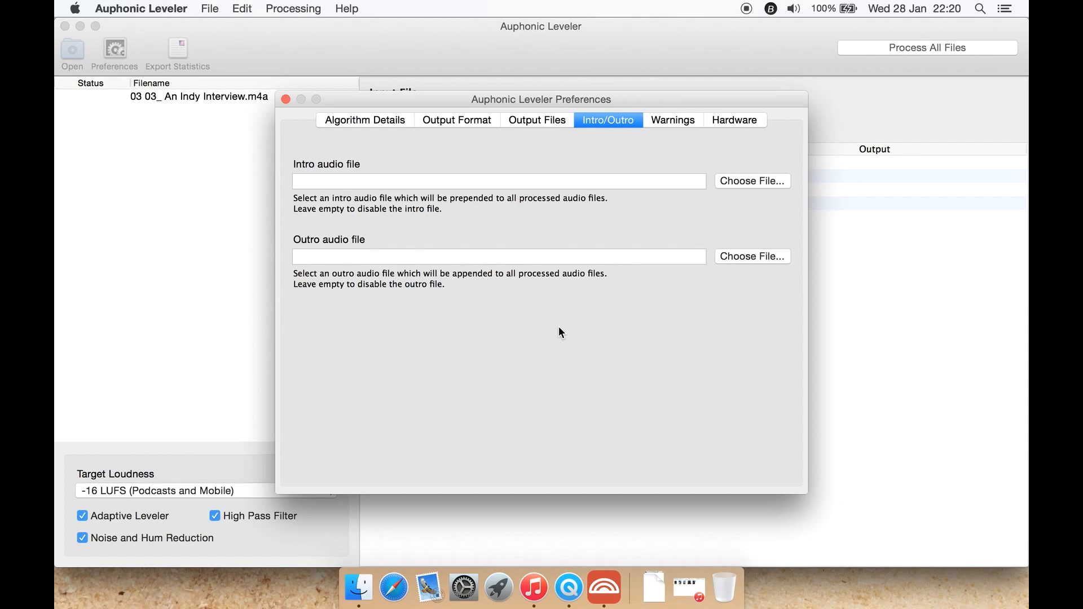
mouse_move(620, 137)
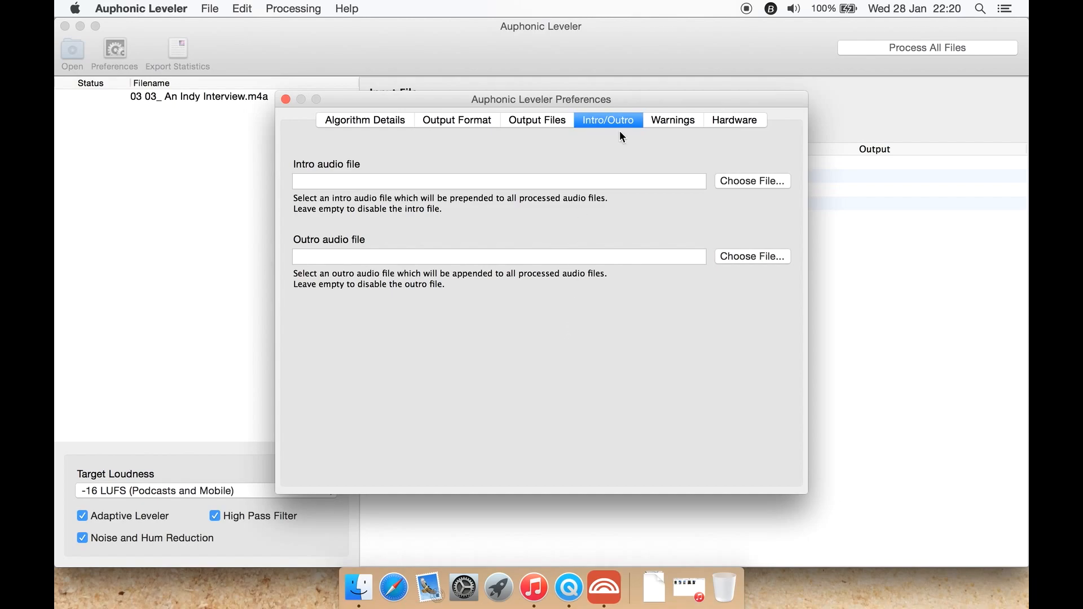
click(671, 120)
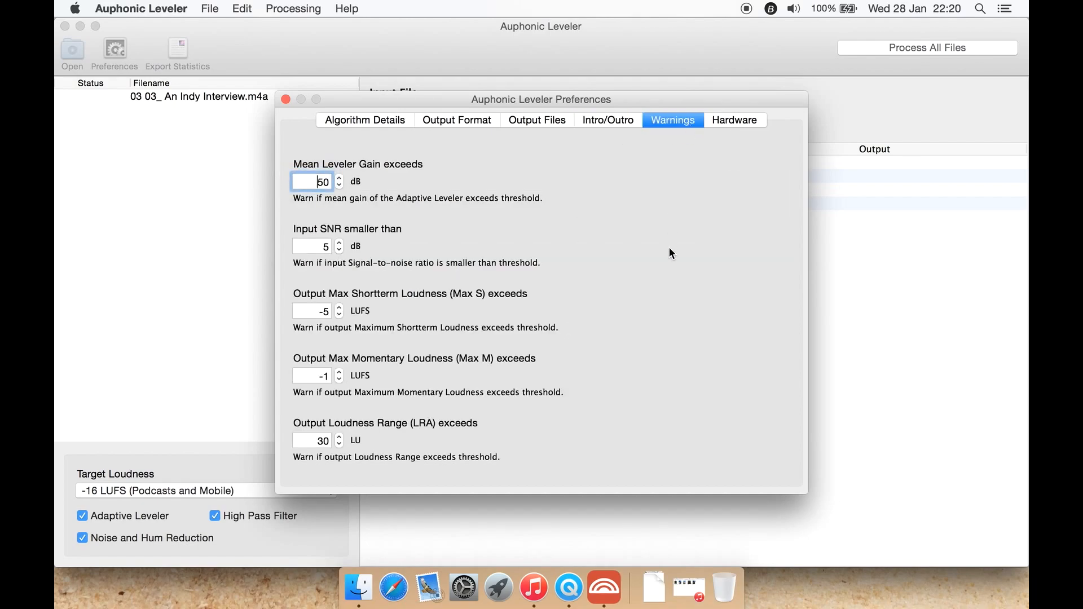
click(734, 120)
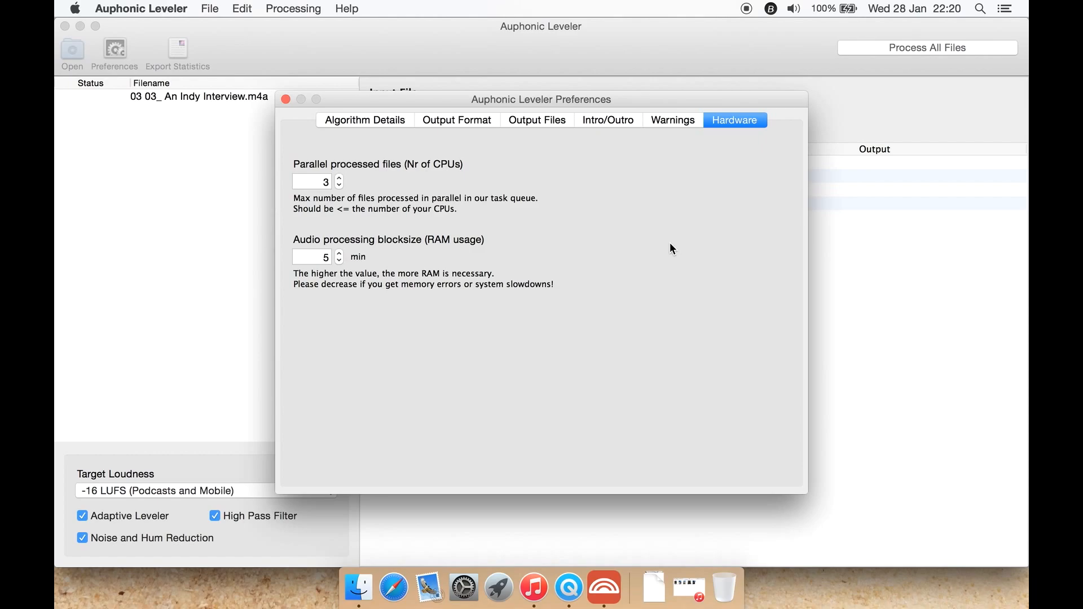
mouse_move(382, 211)
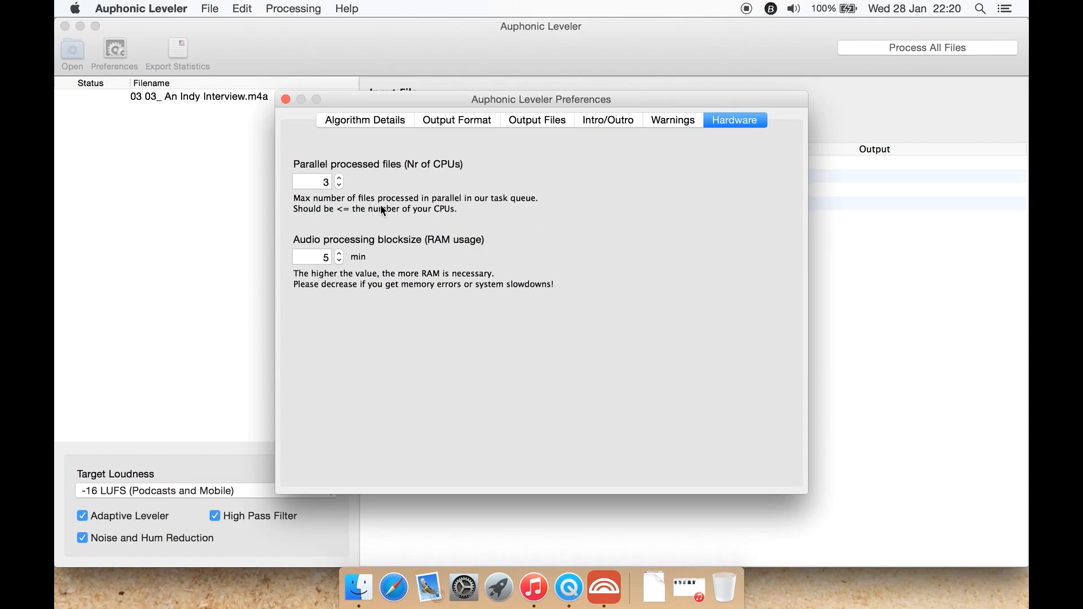
mouse_move(471, 207)
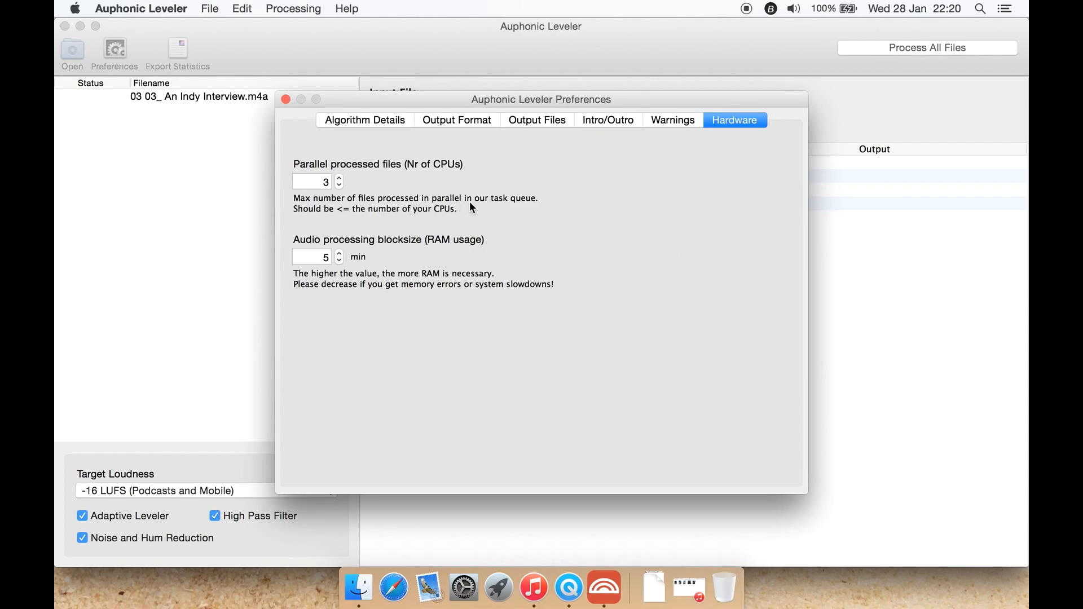
mouse_move(521, 214)
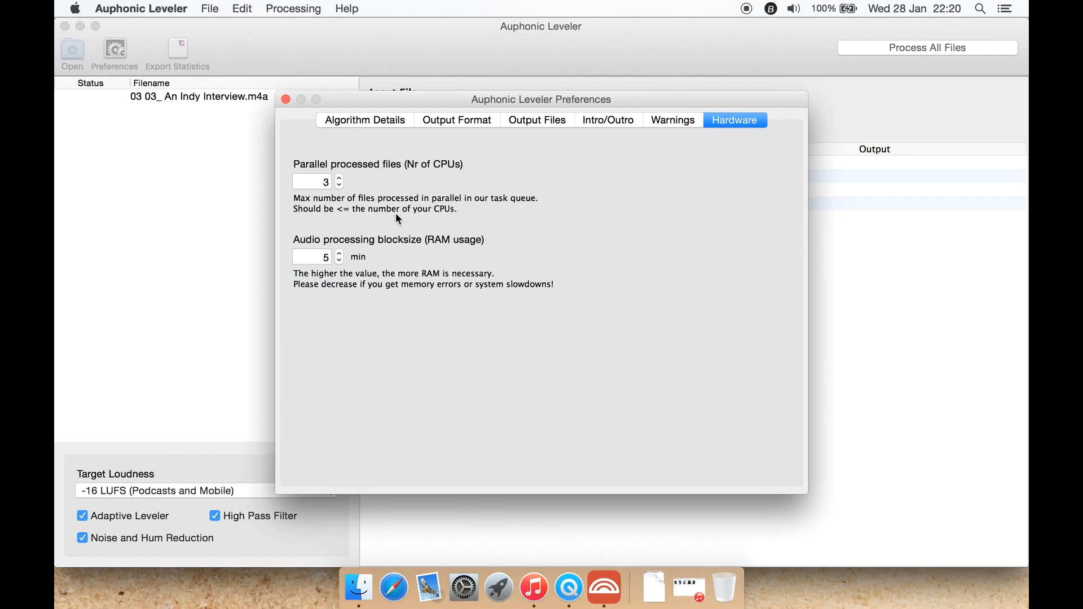
mouse_move(346, 215)
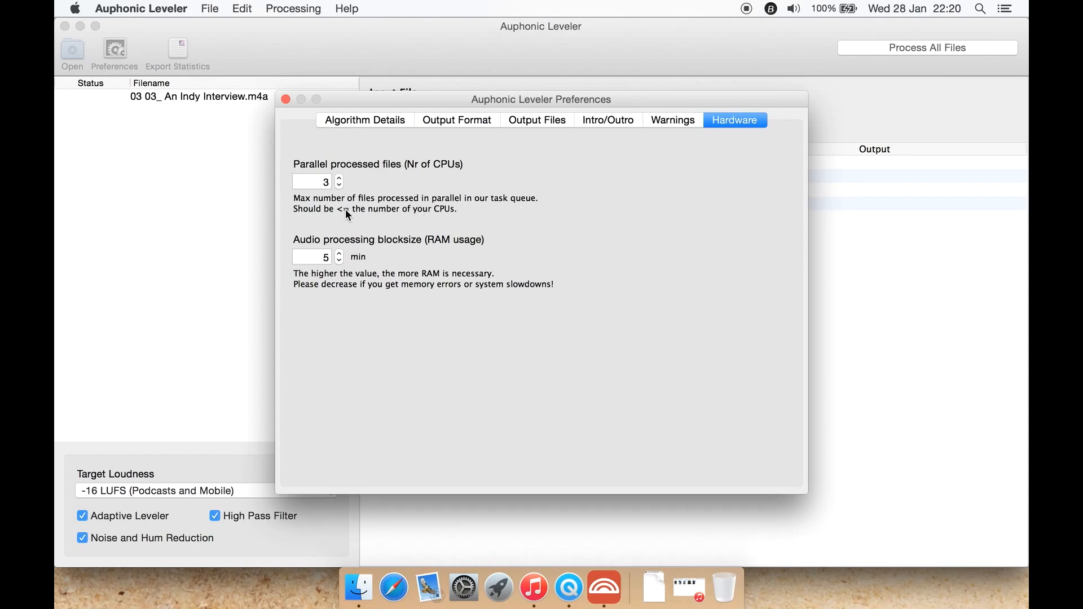
mouse_move(453, 222)
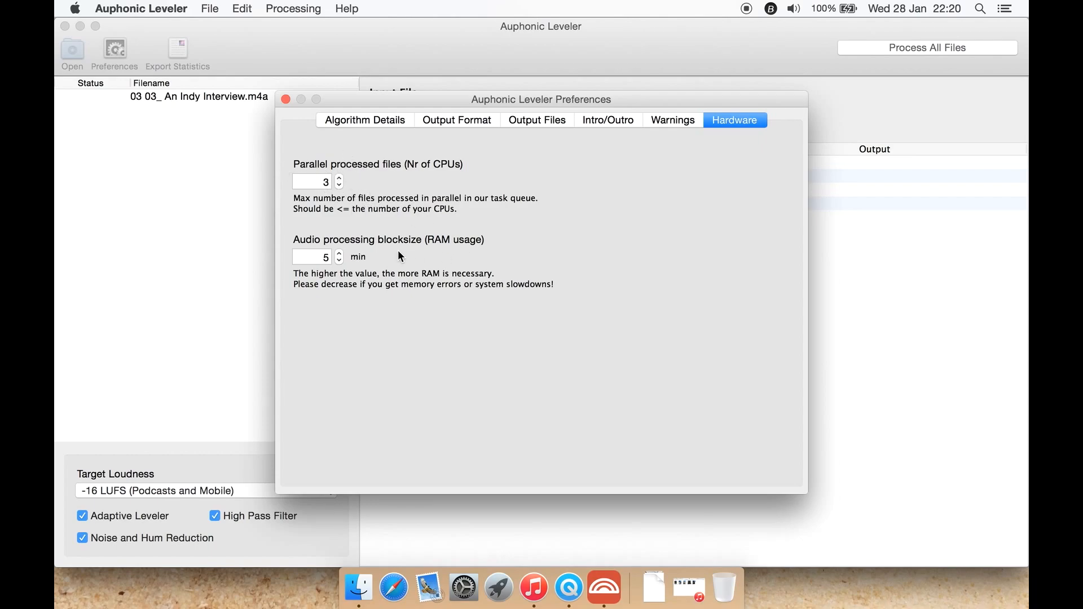
mouse_move(382, 196)
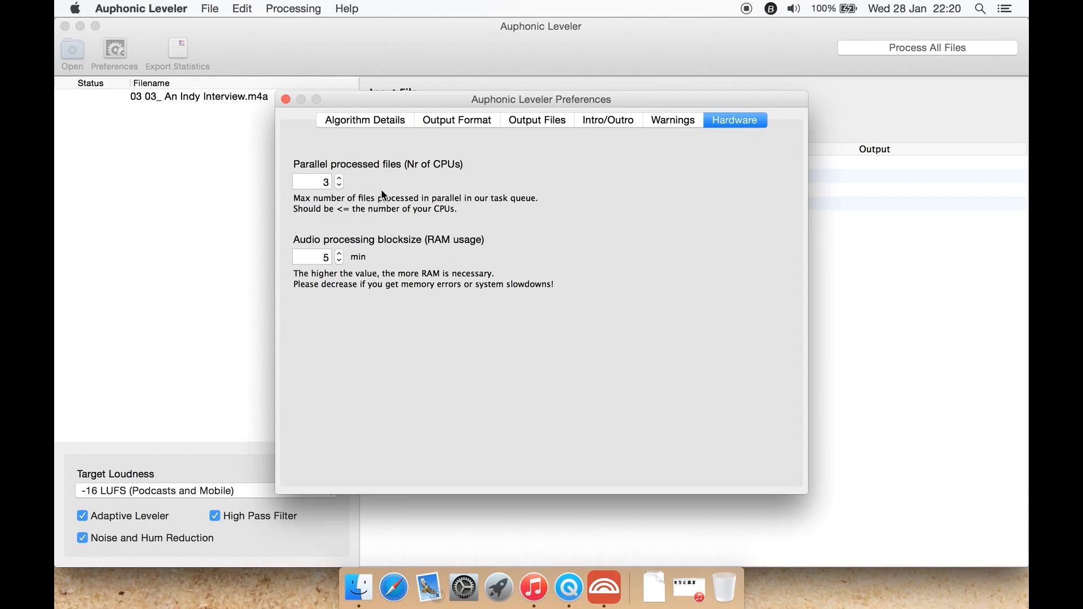
mouse_move(368, 259)
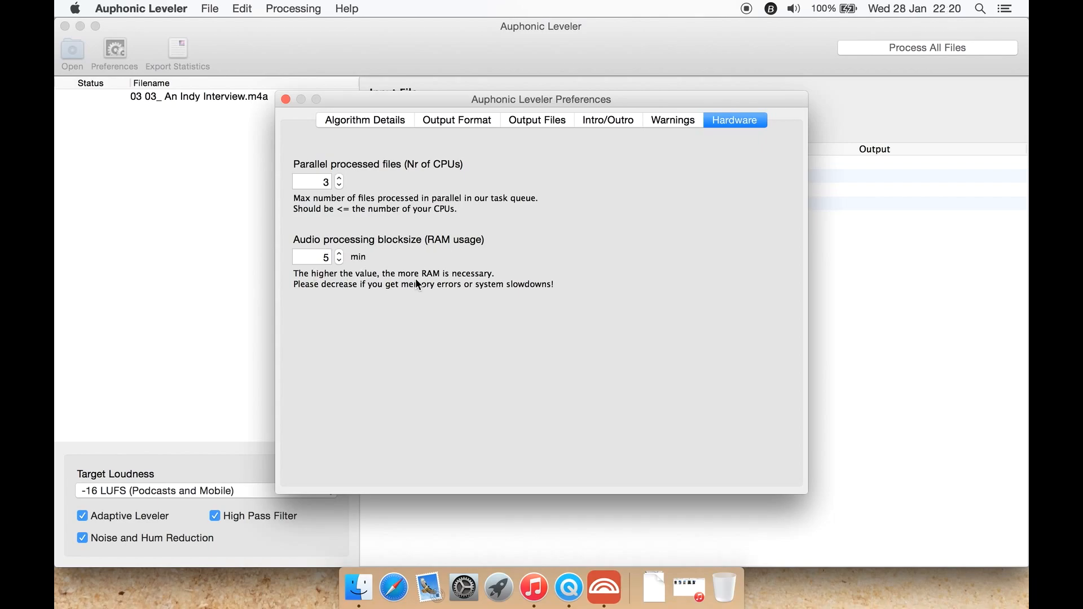
click(286, 99)
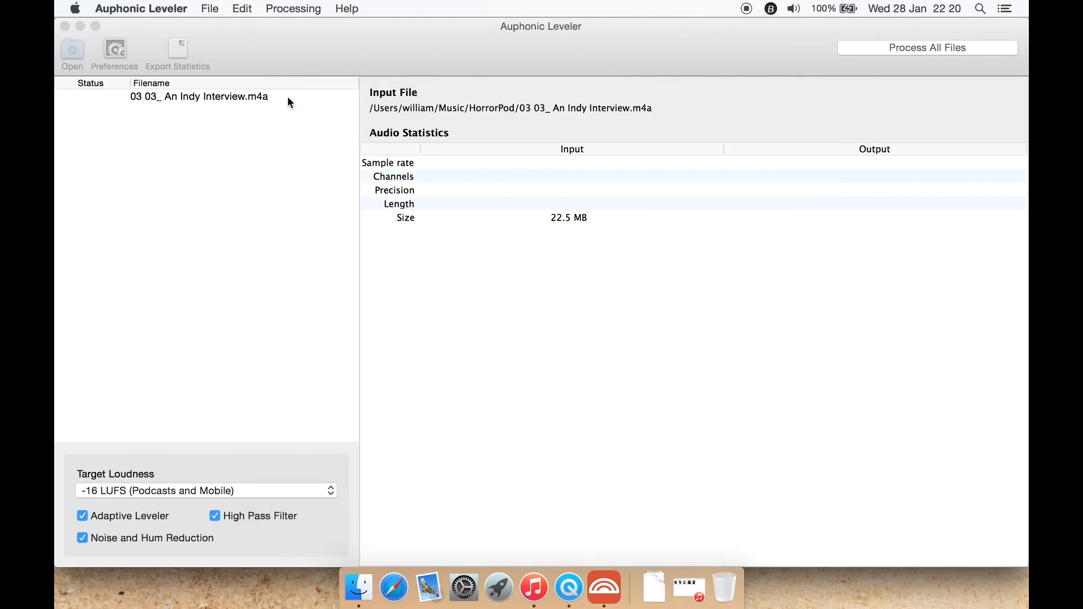
- View the About box with version information and dismiss it
click(141, 8)
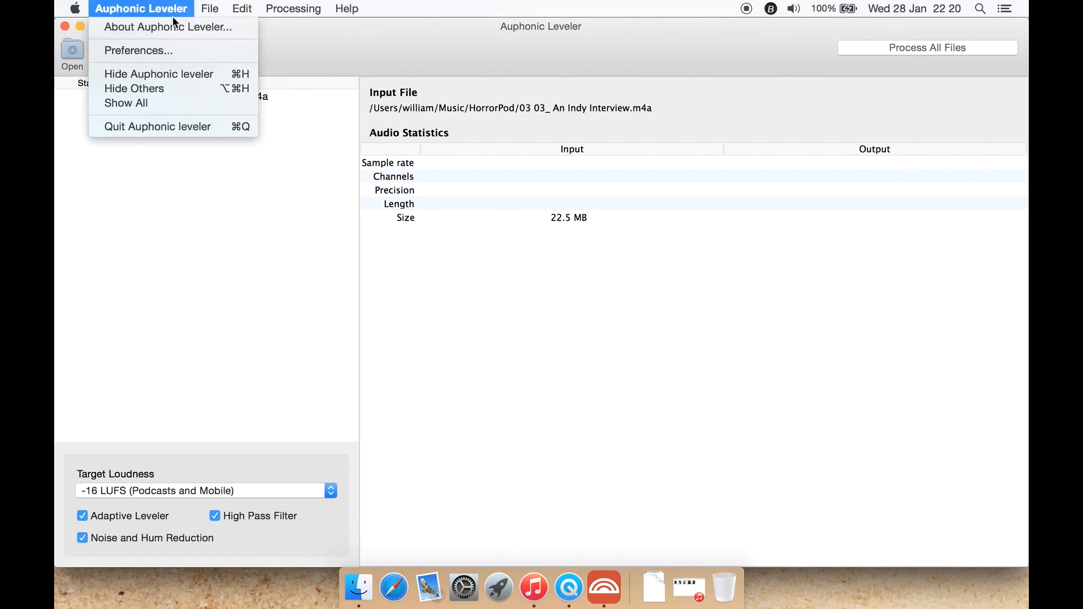
click(167, 27)
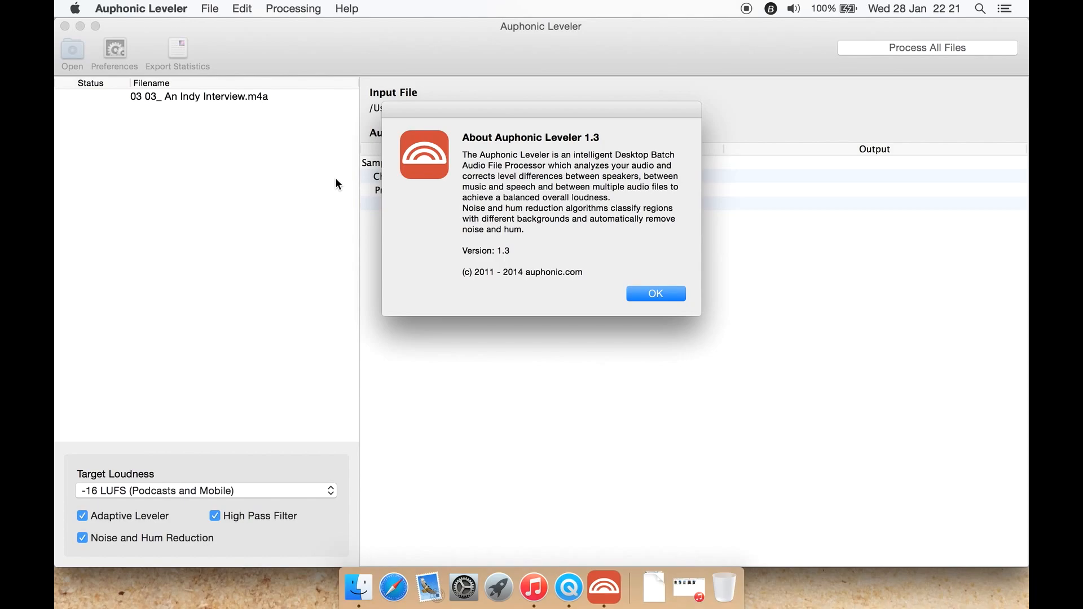
mouse_move(498, 201)
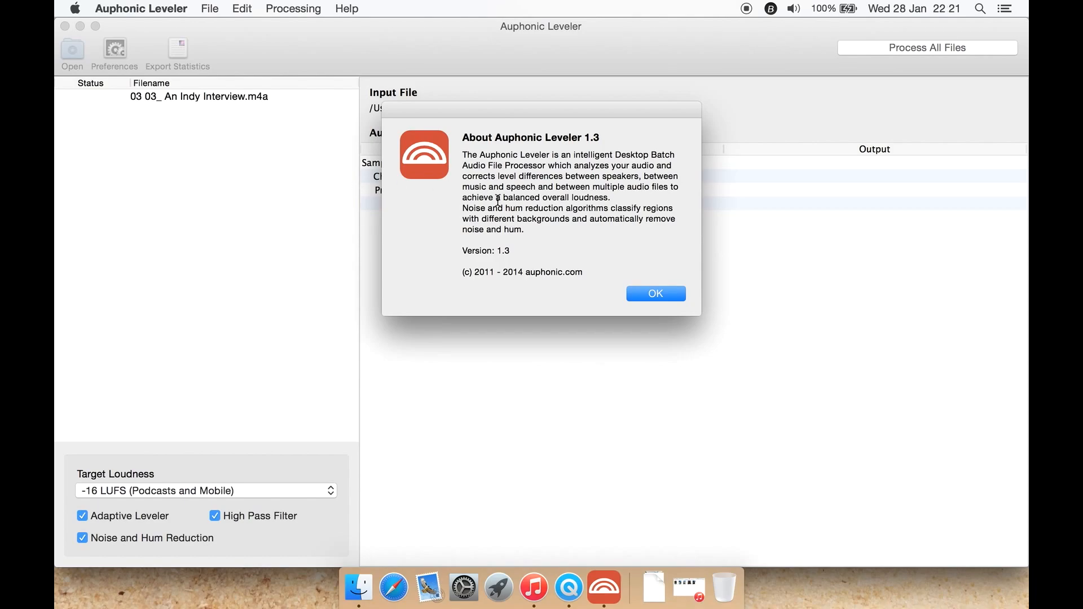
click(654, 293)
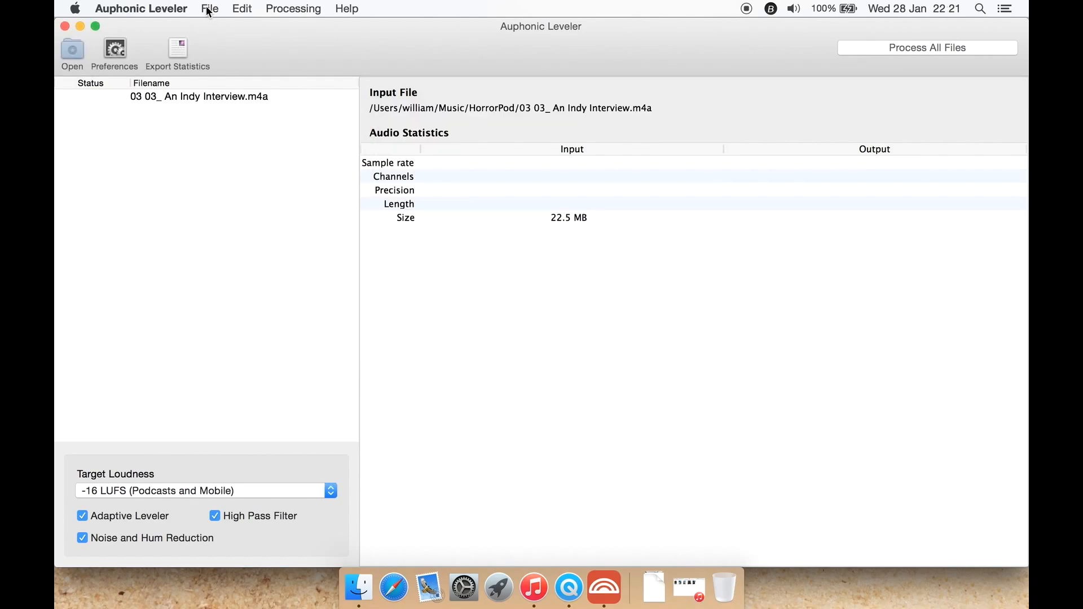
- Browse the File, Edit, Processing and Help menus, ending on the Processing commands
click(210, 8)
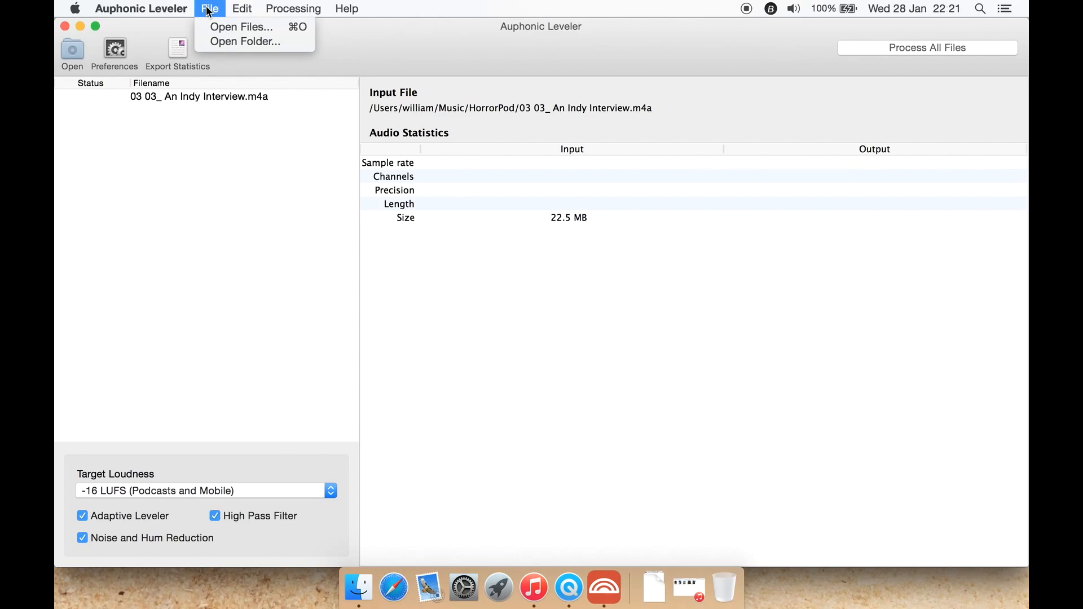
click(241, 8)
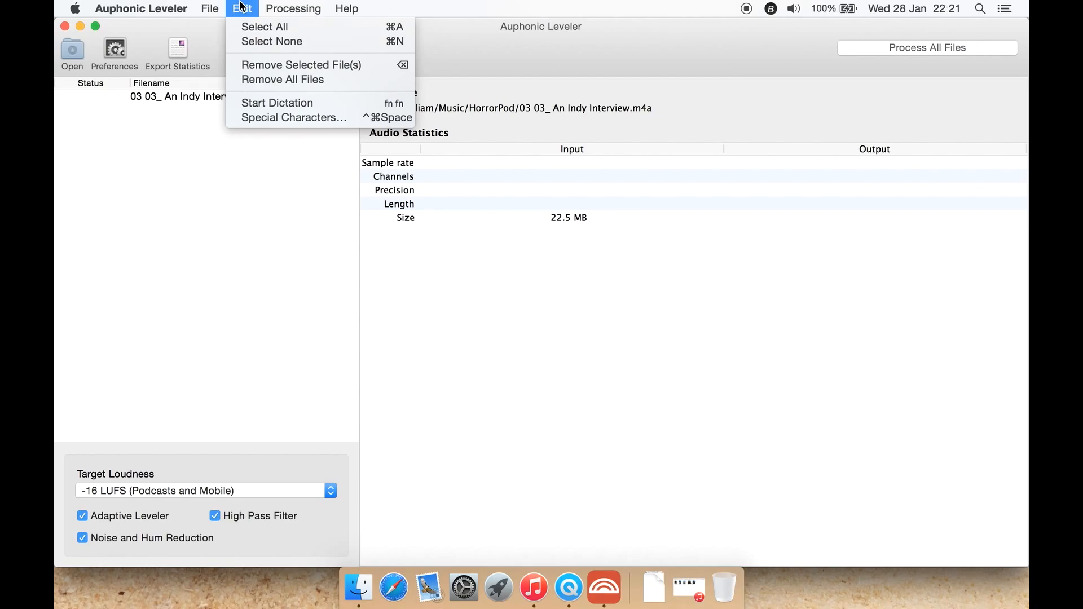
click(294, 8)
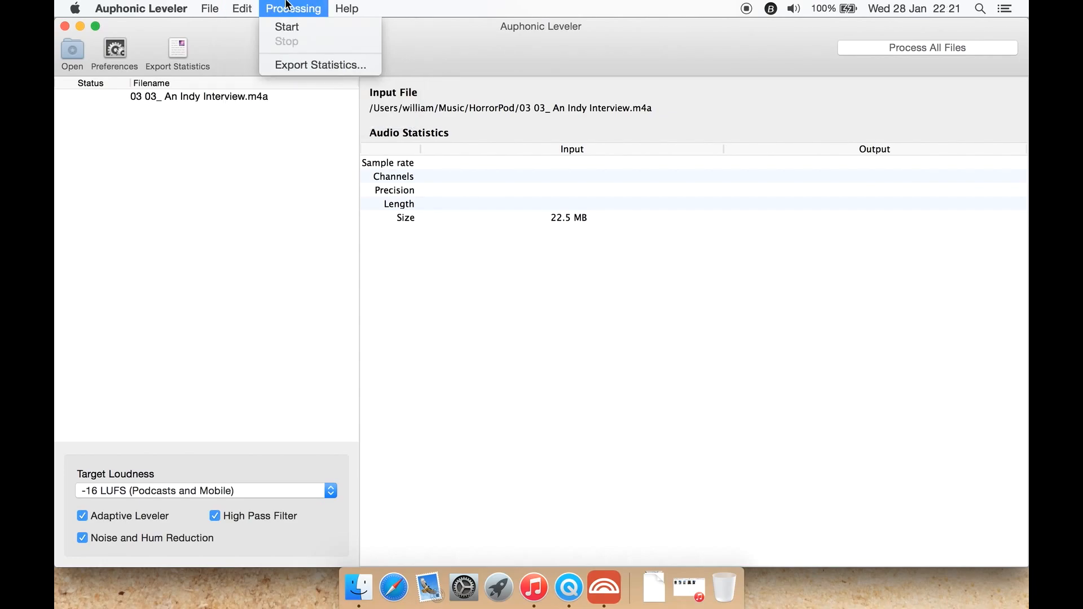
click(346, 8)
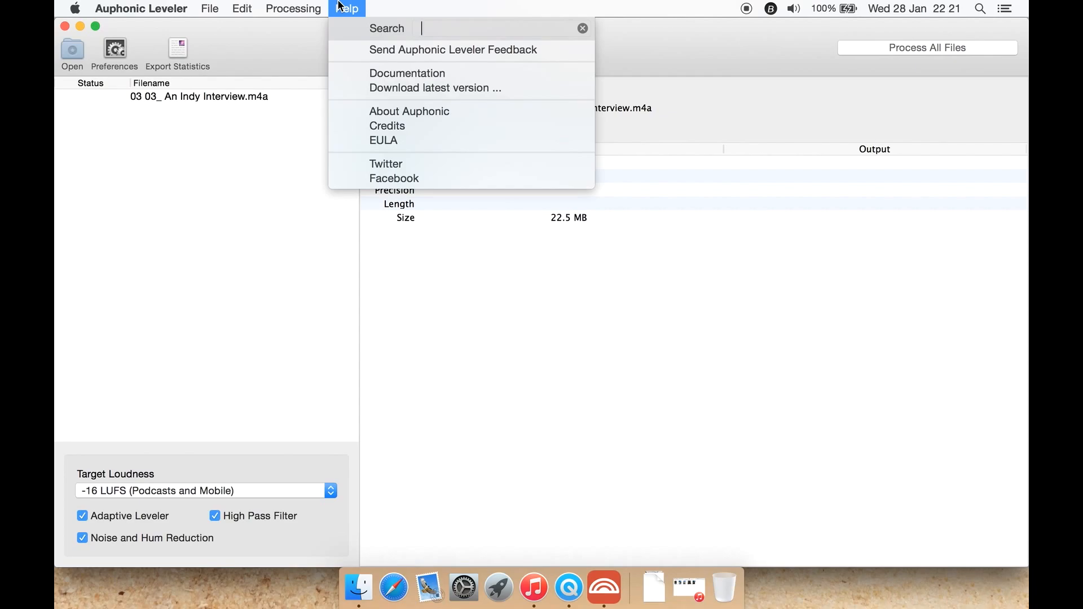
click(347, 7)
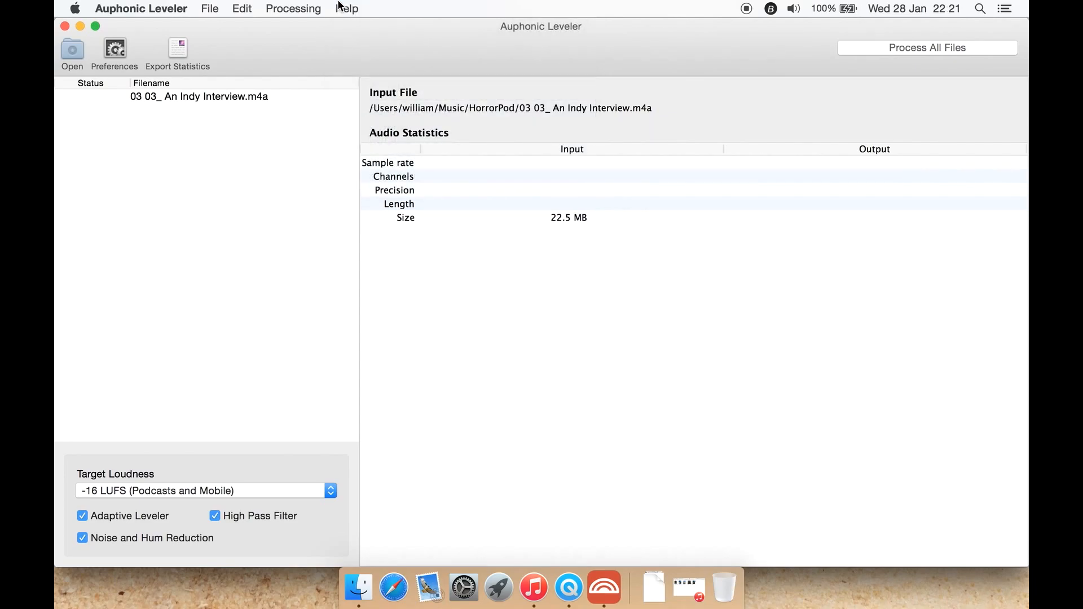
click(293, 8)
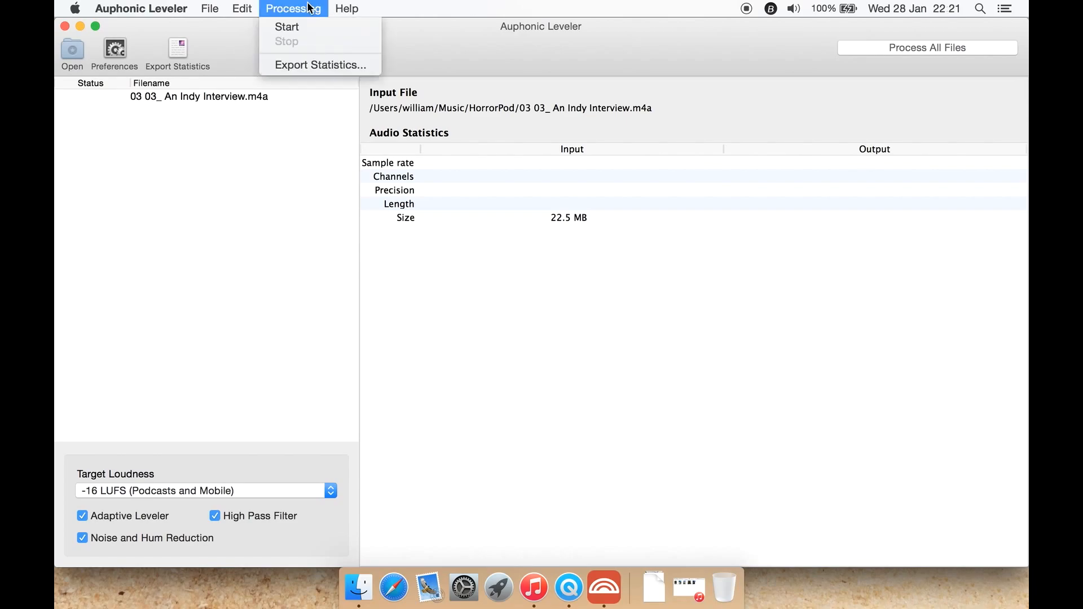
- Start processing the Indy Interview file at -16 LUFS
click(287, 26)
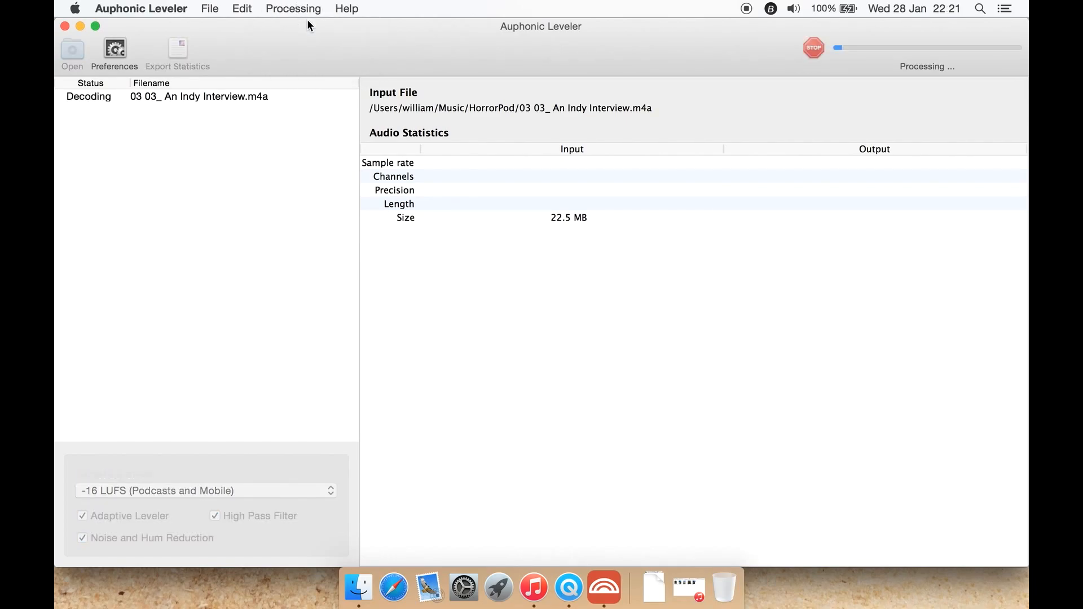
mouse_move(858, 13)
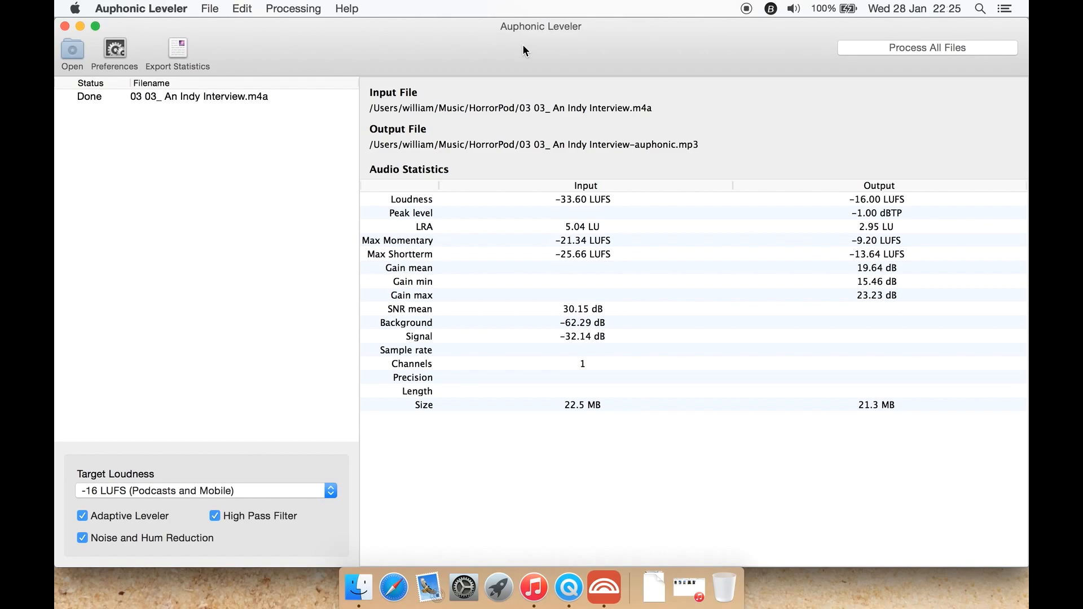
mouse_move(256, 106)
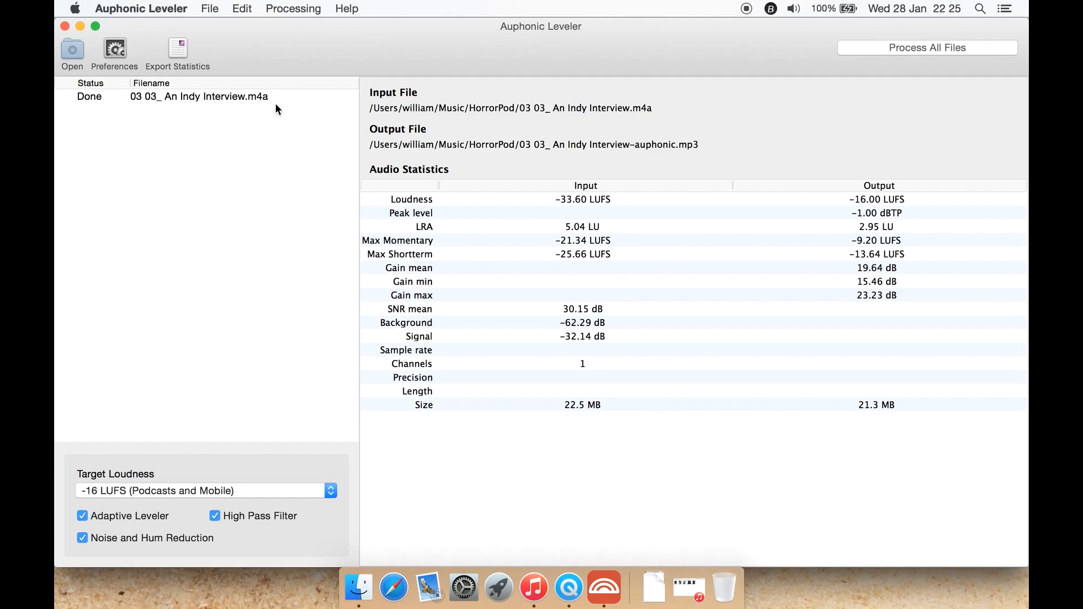
mouse_move(236, 162)
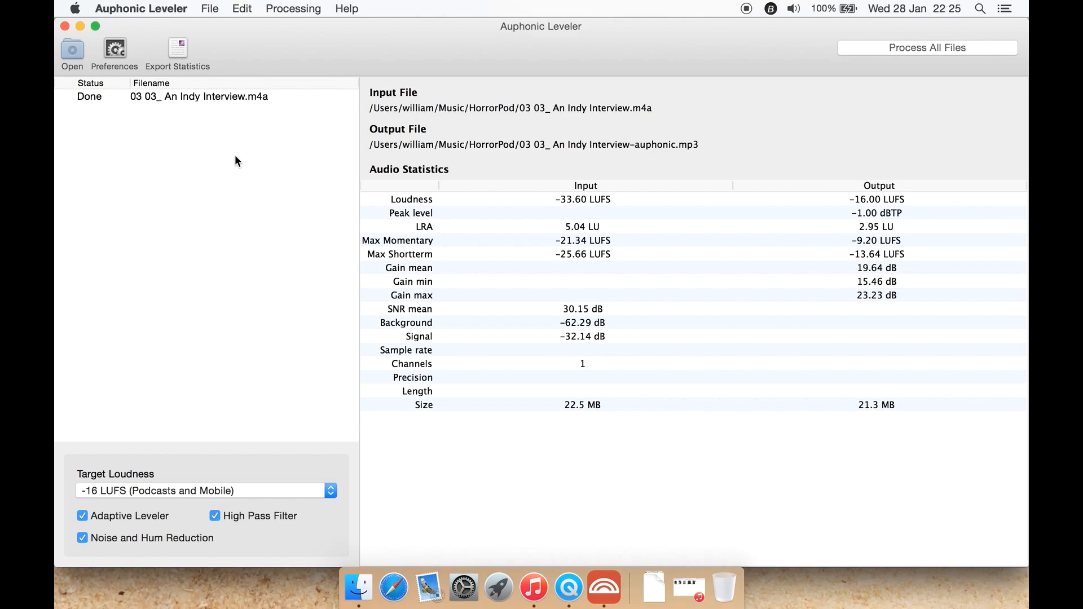
mouse_move(612, 217)
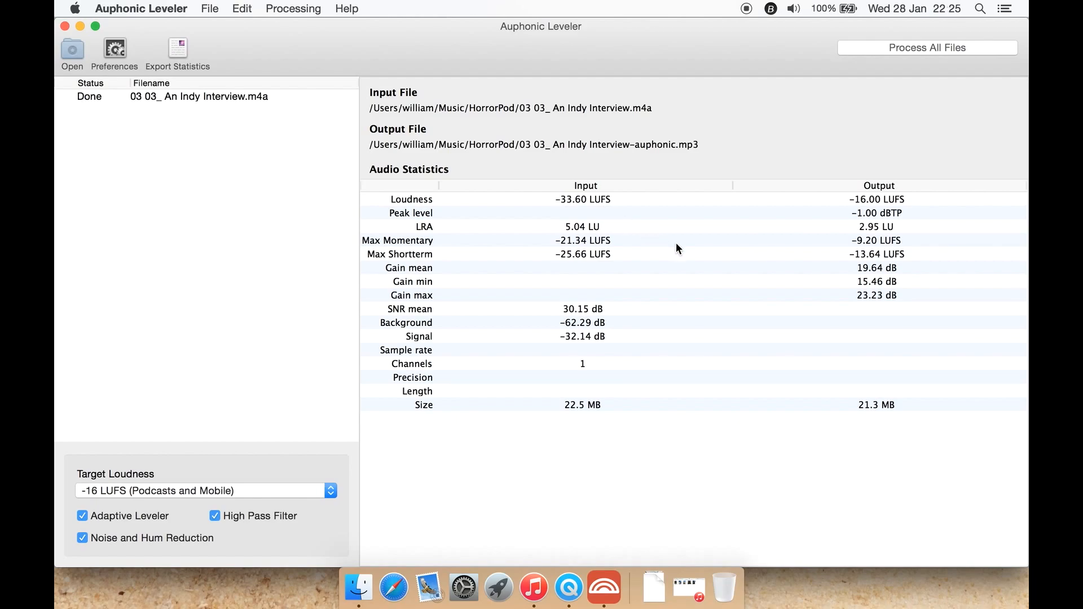
mouse_move(601, 194)
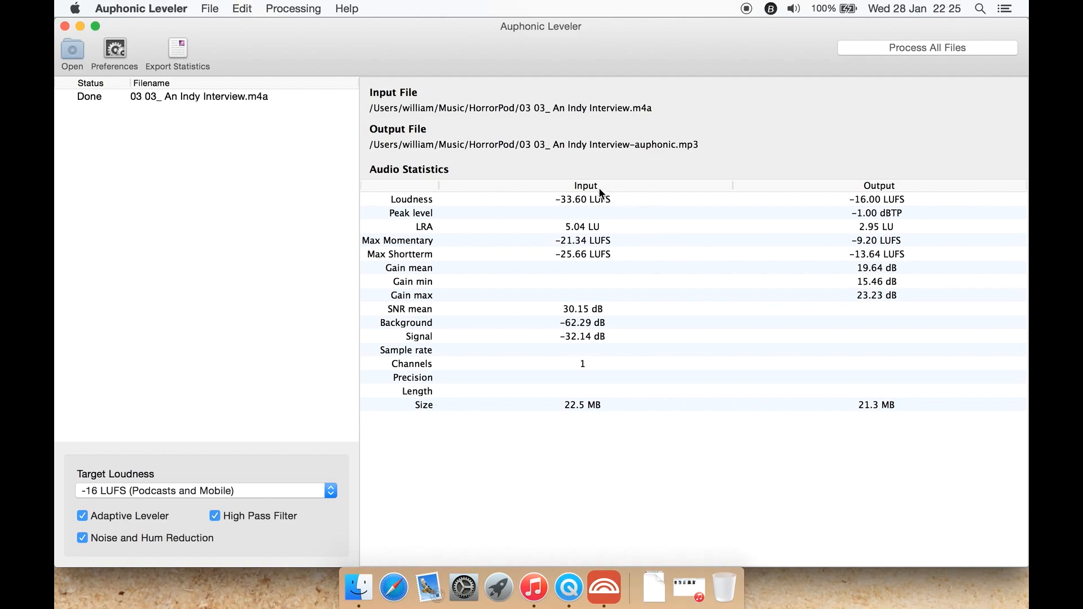
mouse_move(569, 371)
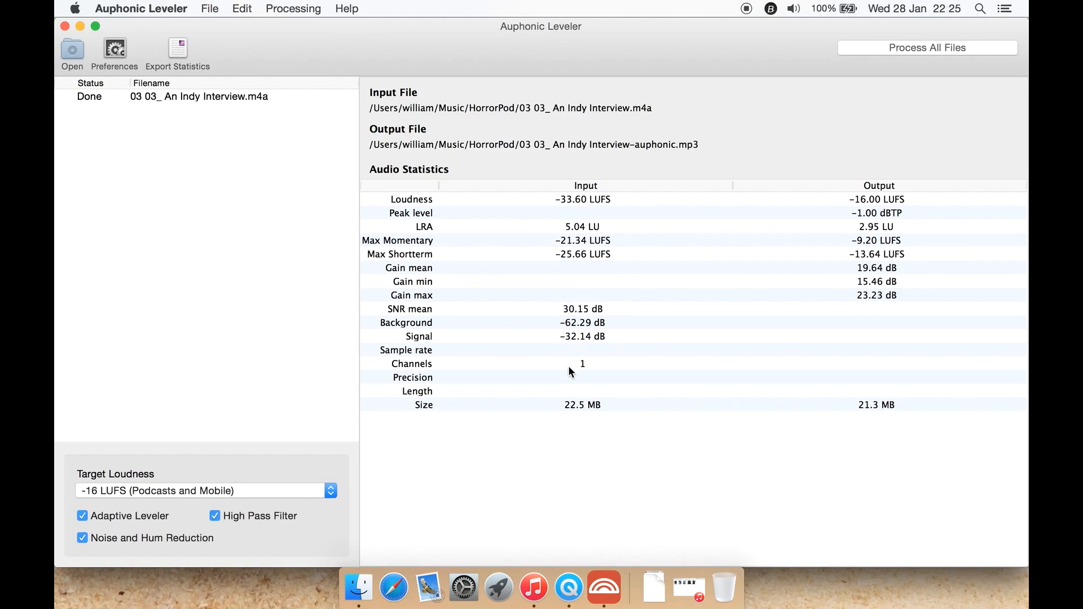
mouse_move(861, 460)
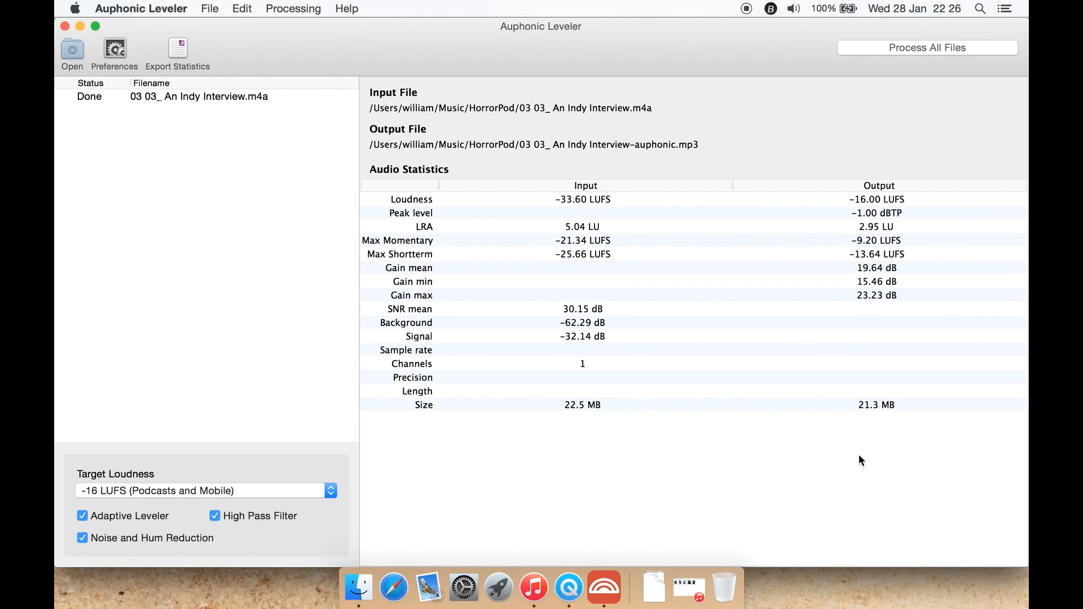
mouse_move(560, 220)
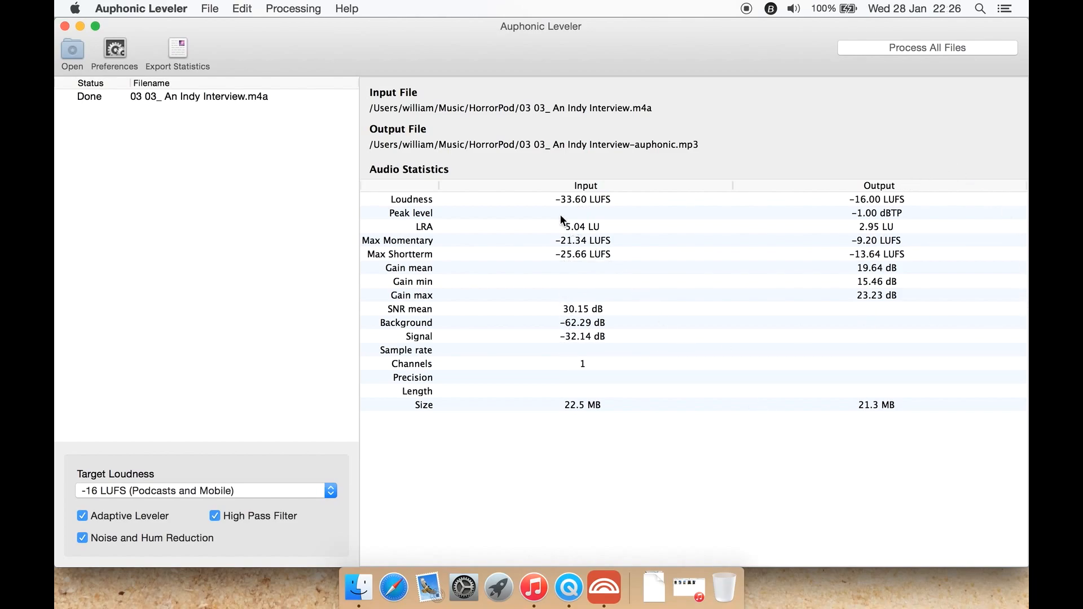
mouse_move(585, 212)
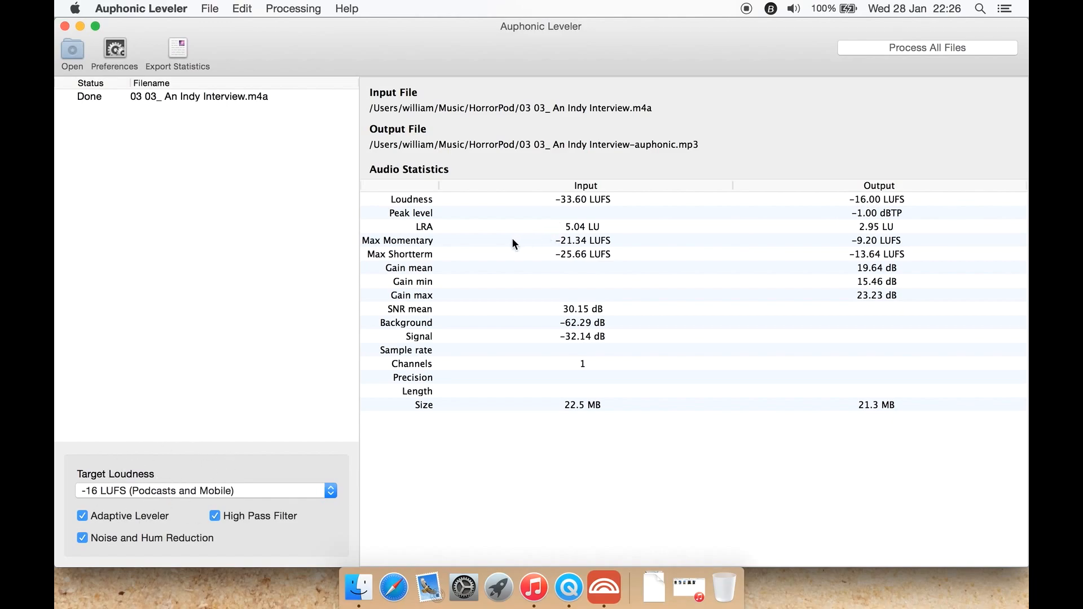
mouse_move(572, 231)
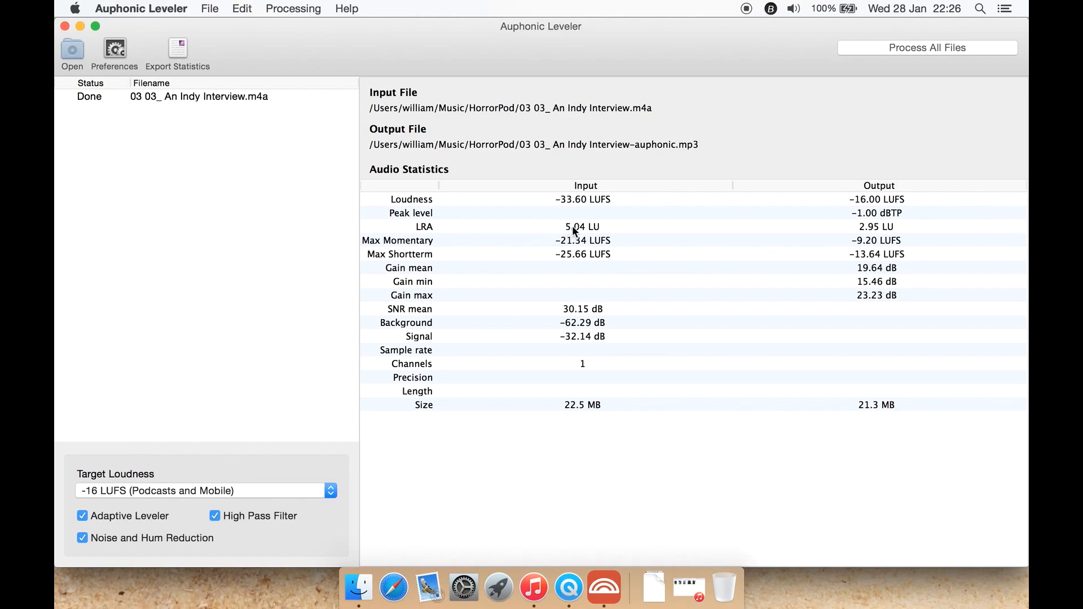
mouse_move(882, 238)
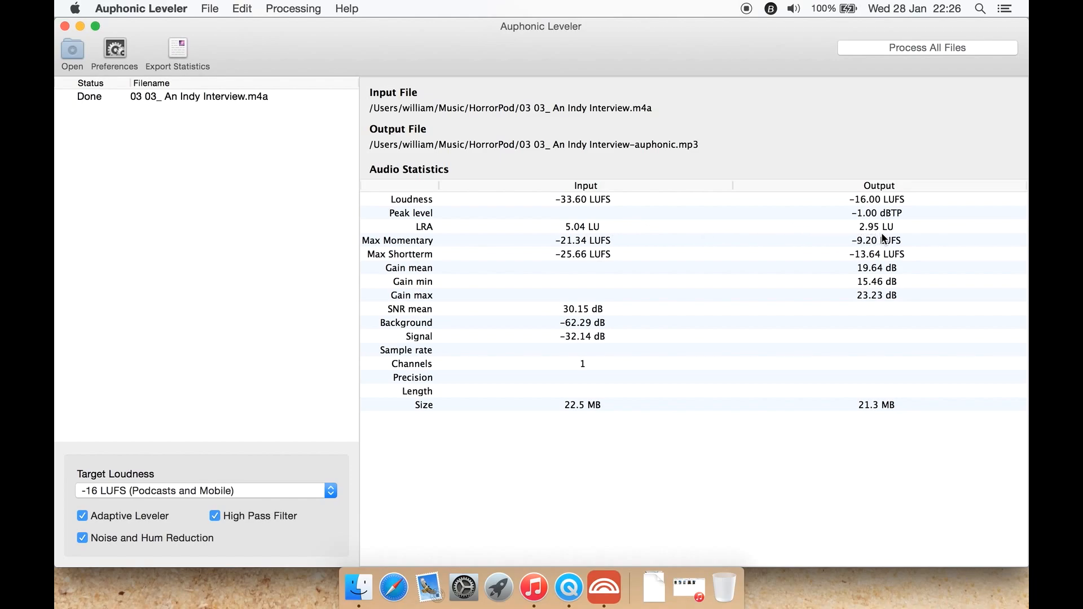
mouse_move(480, 237)
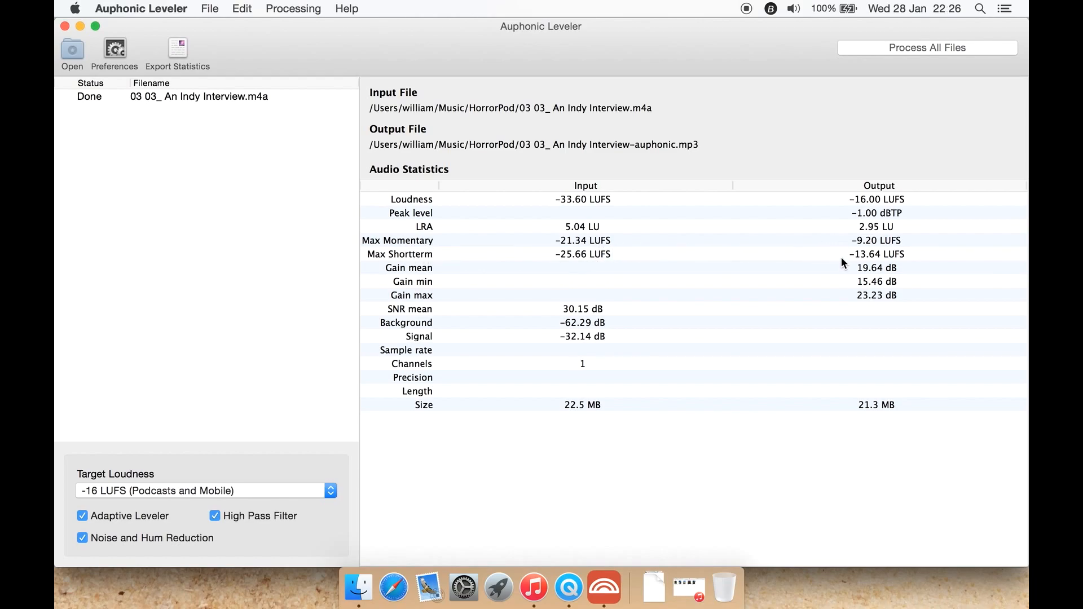
mouse_move(789, 416)
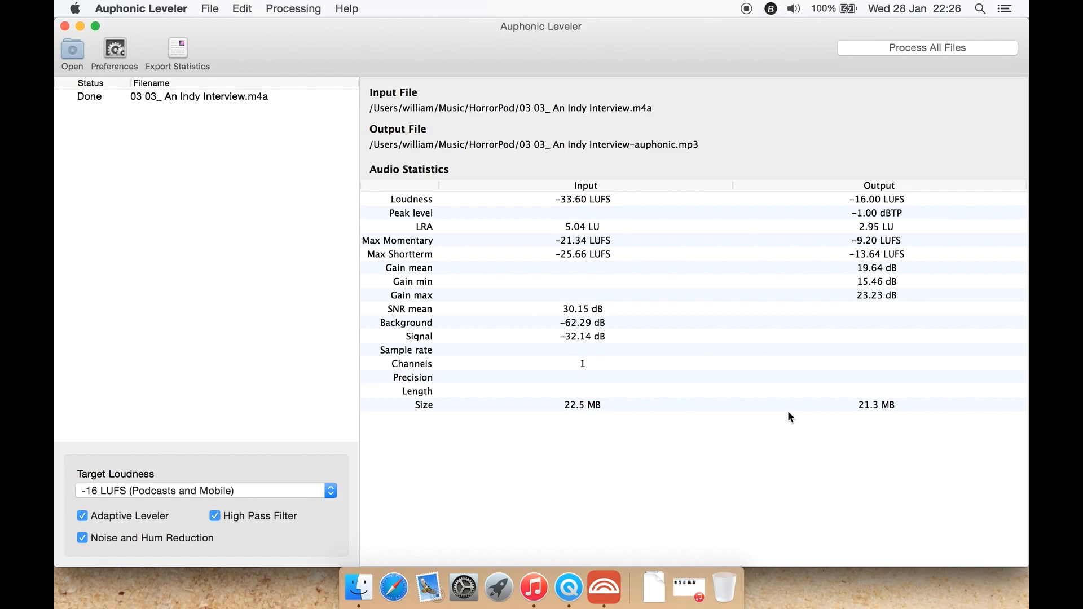
mouse_move(869, 416)
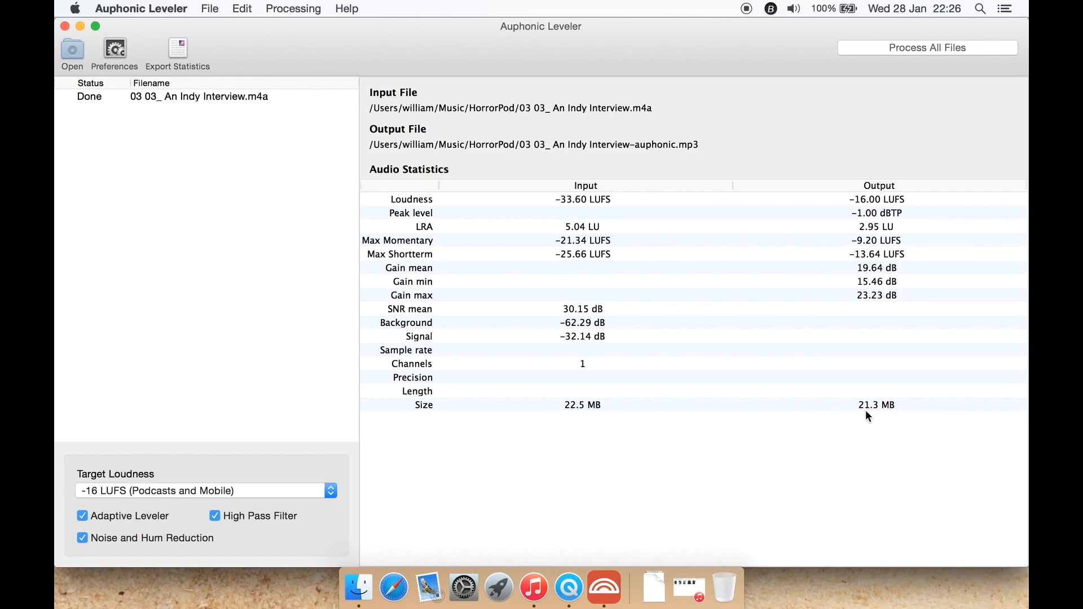
click(177, 48)
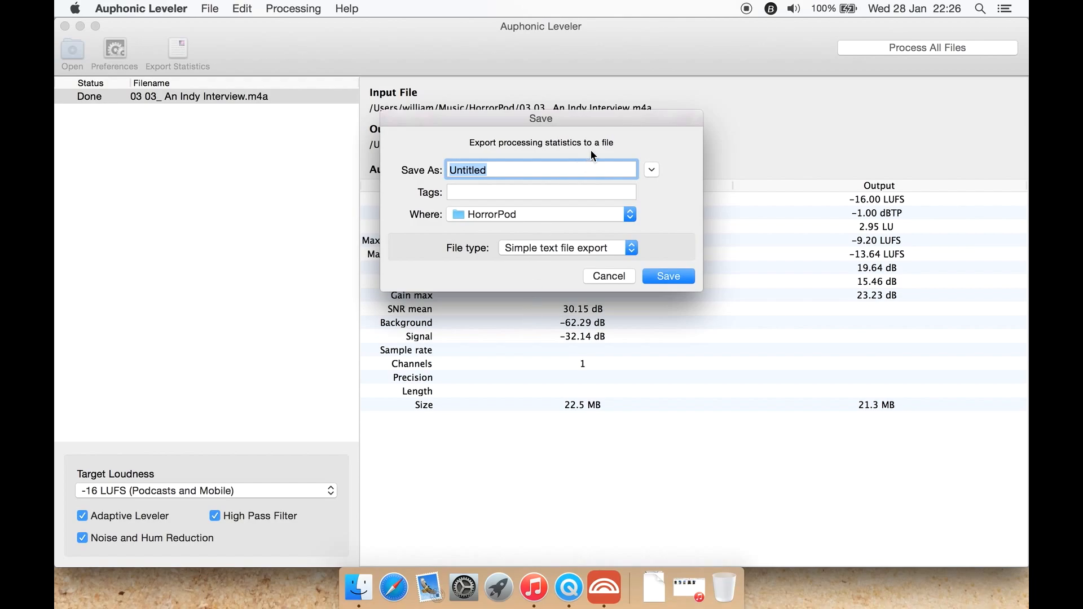
click(565, 247)
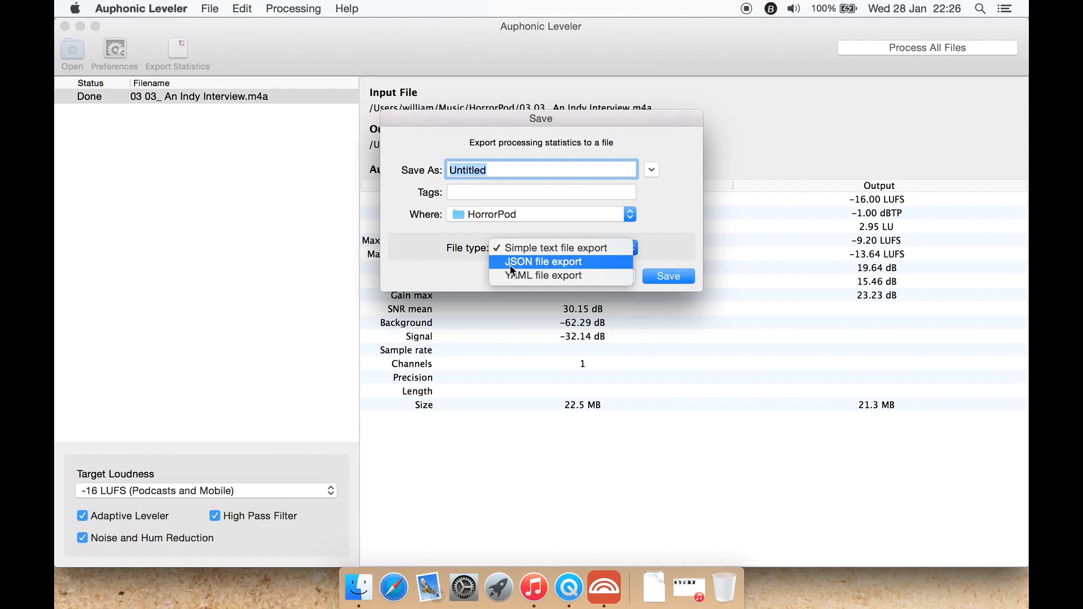
mouse_move(543, 275)
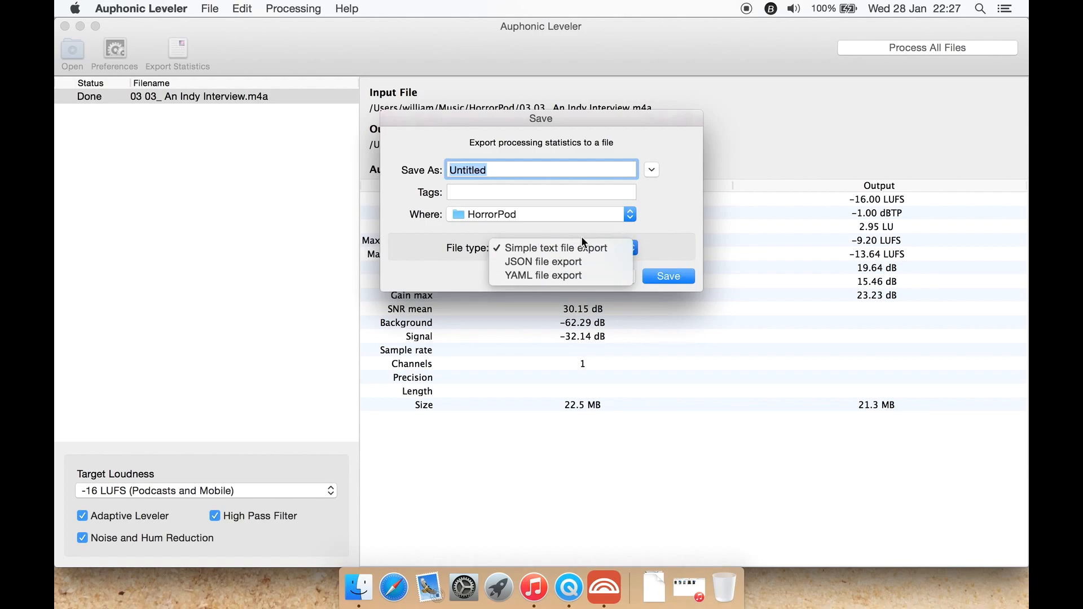
click(555, 247)
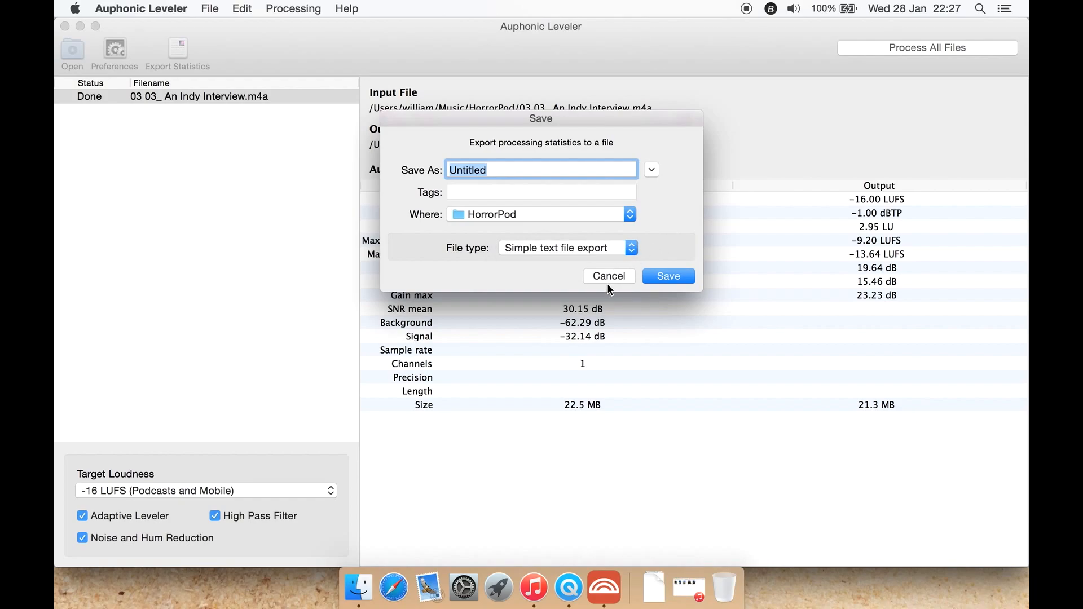
click(608, 276)
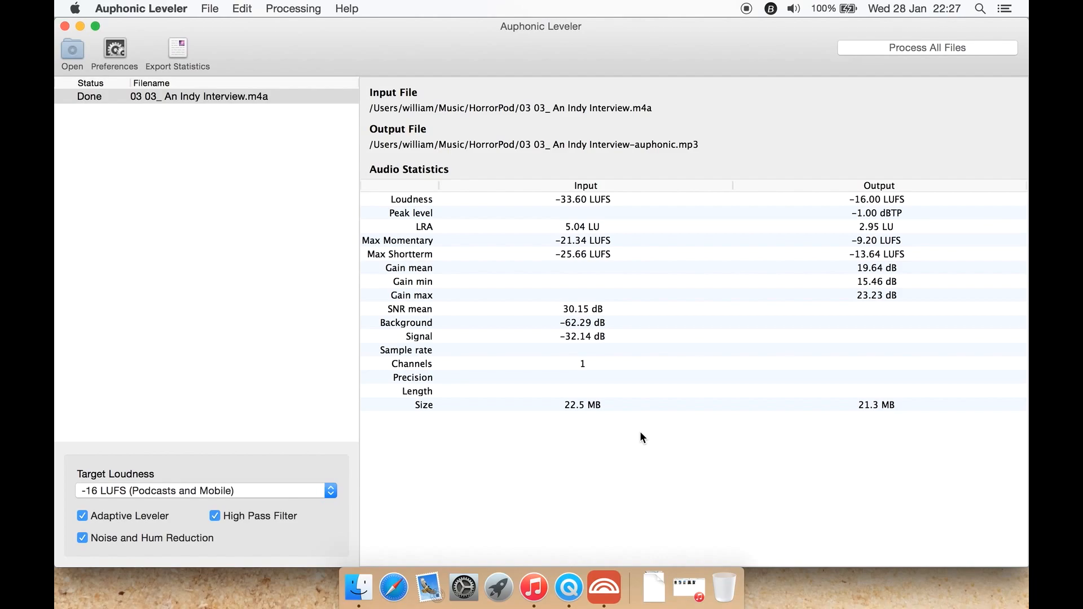
mouse_move(872, 218)
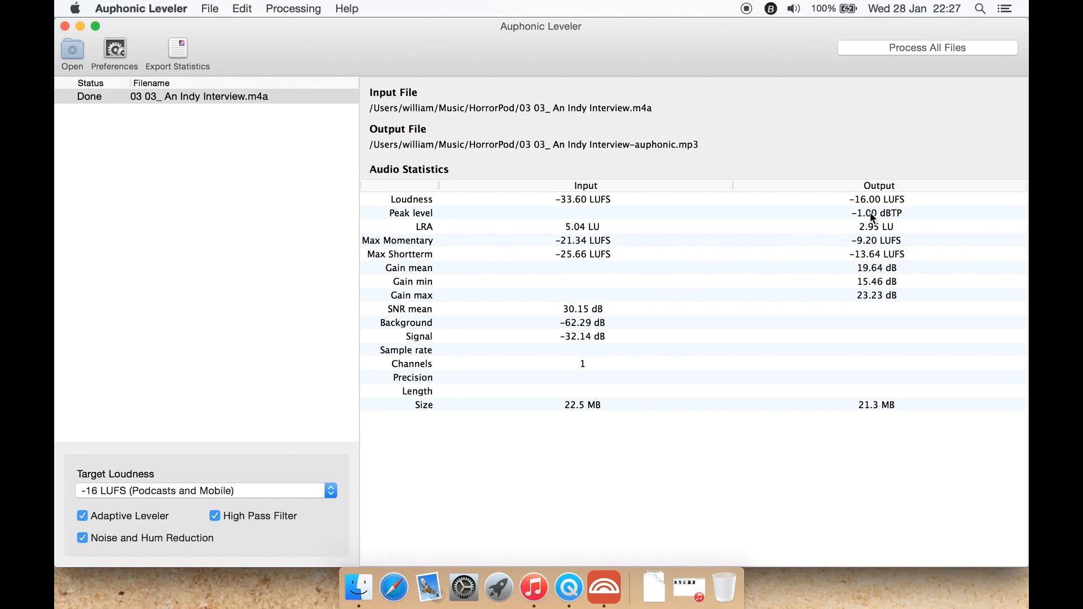
mouse_move(955, 207)
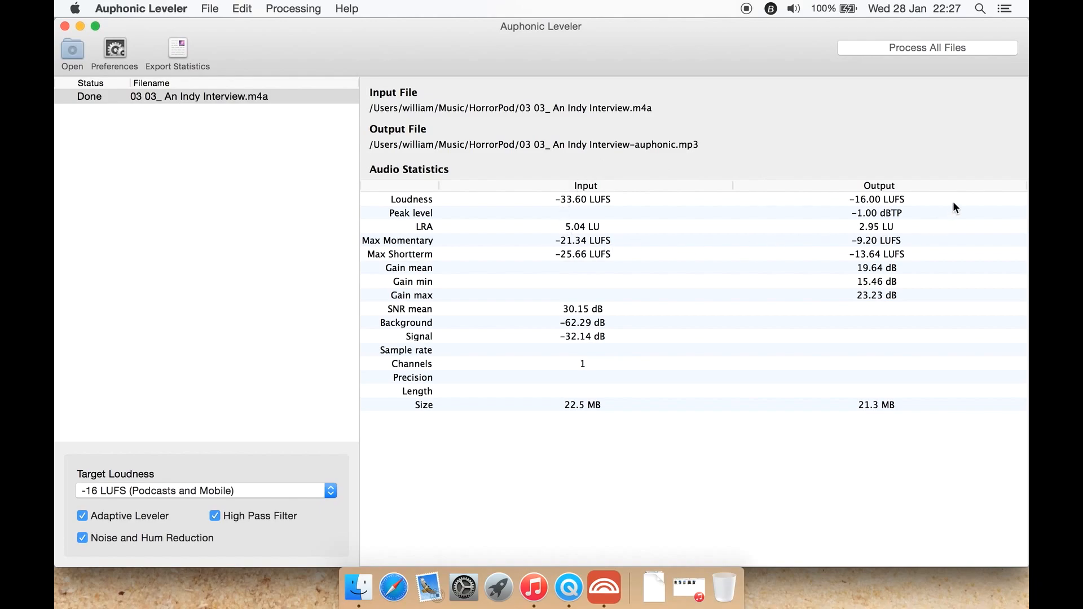
mouse_move(887, 354)
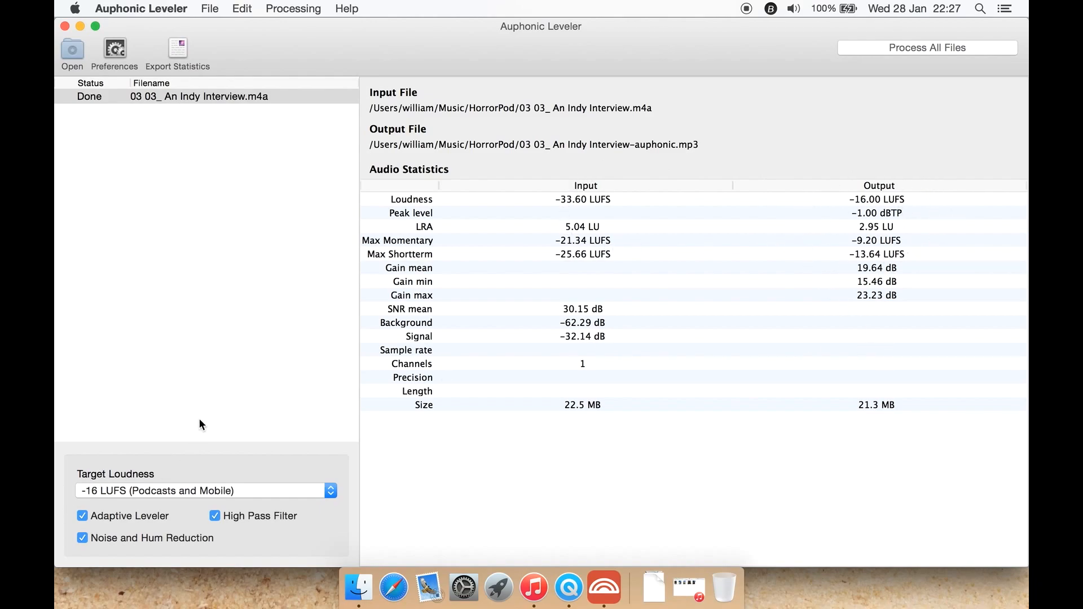
mouse_move(213, 409)
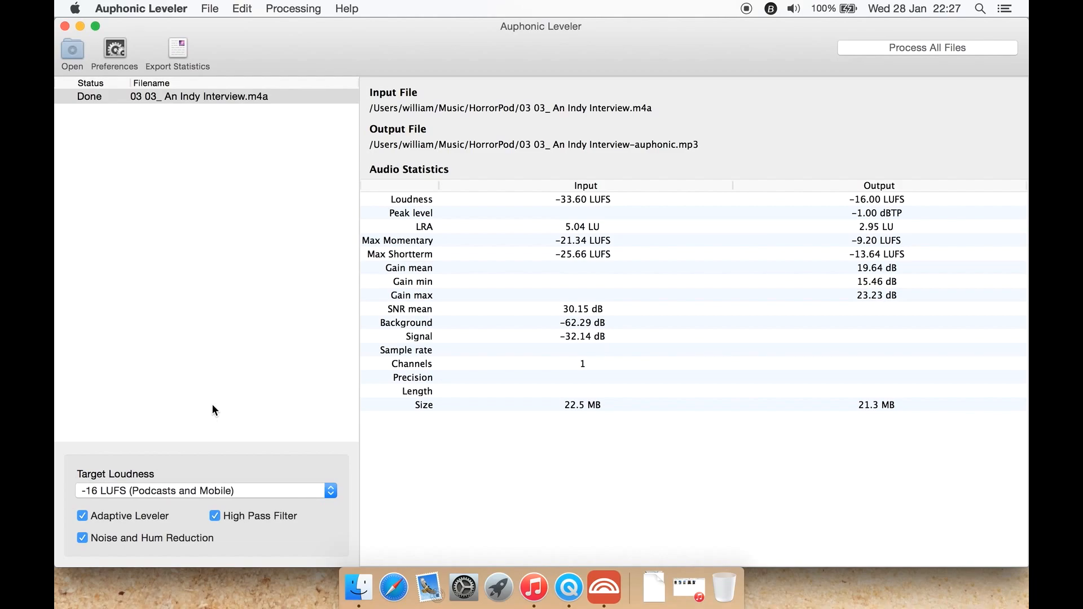
mouse_move(662, 302)
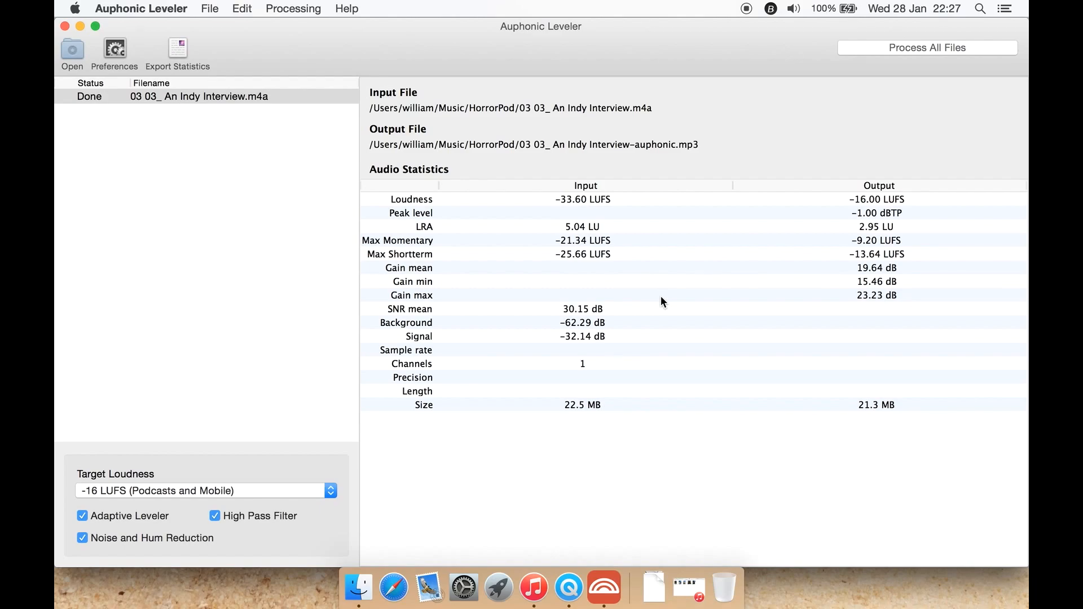
mouse_move(233, 530)
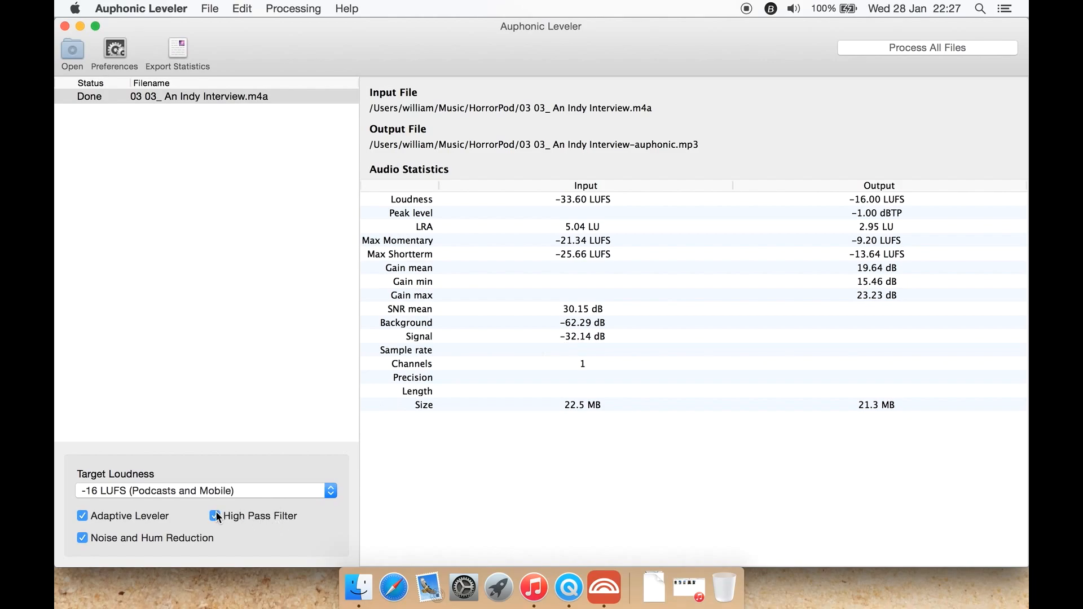
click(214, 516)
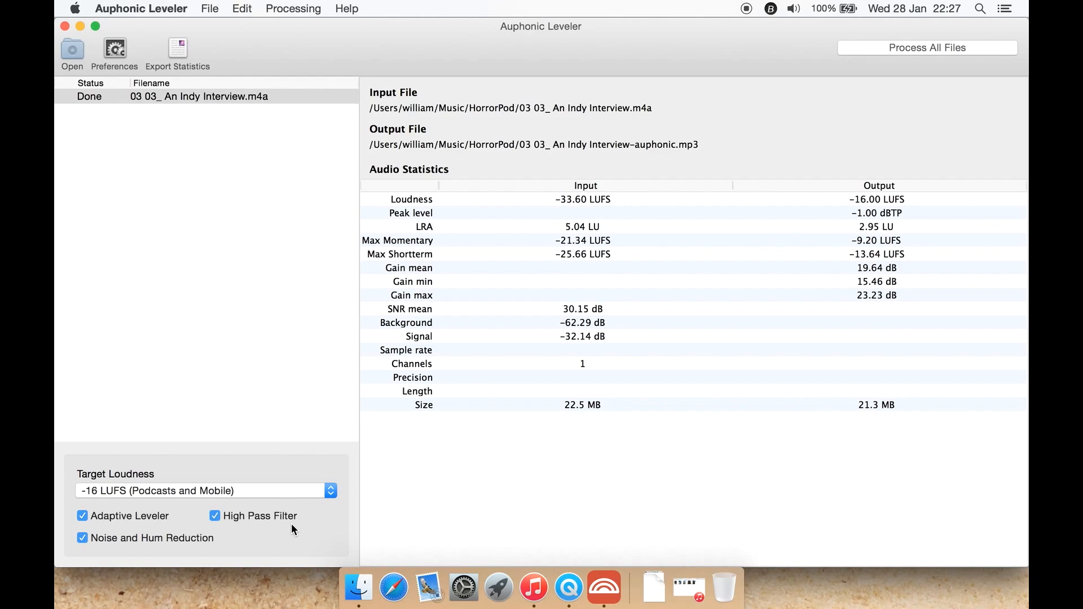
mouse_move(525, 506)
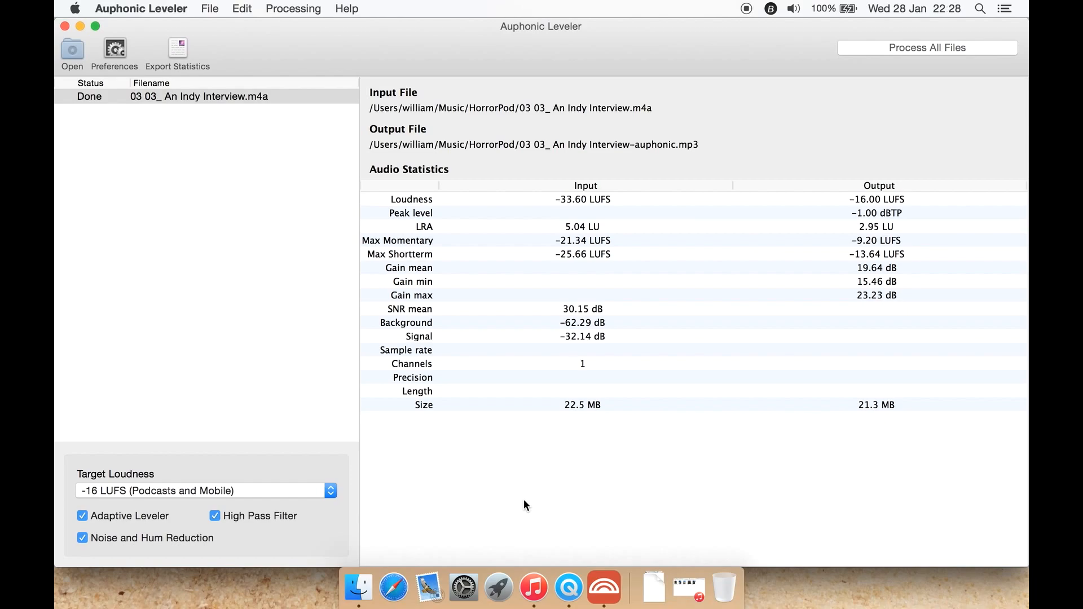
mouse_move(230, 497)
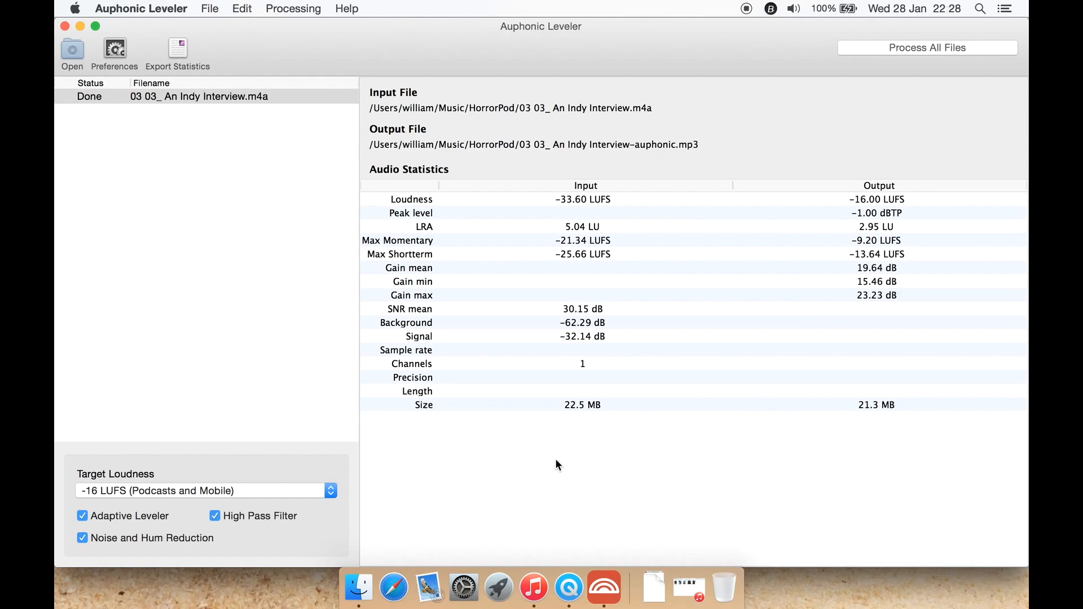
mouse_move(650, 337)
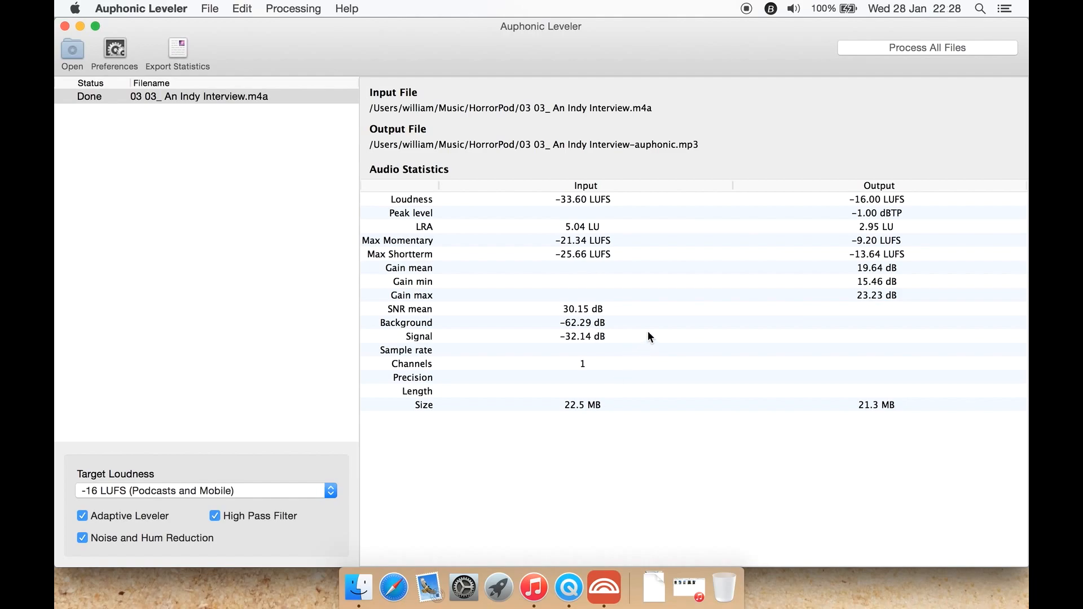